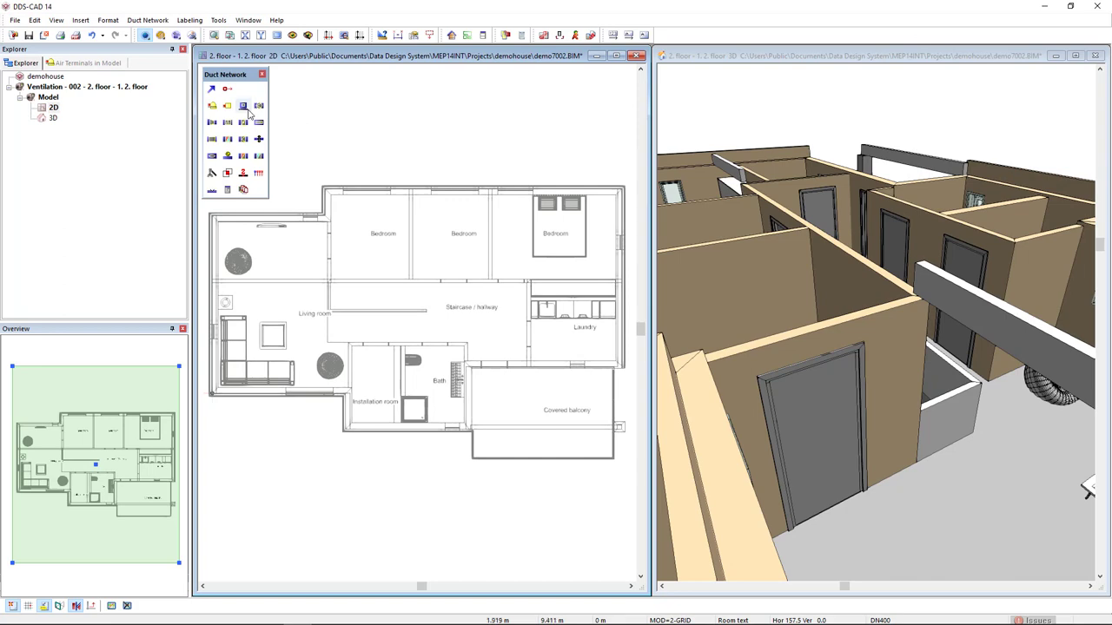
mouse_move(243, 106)
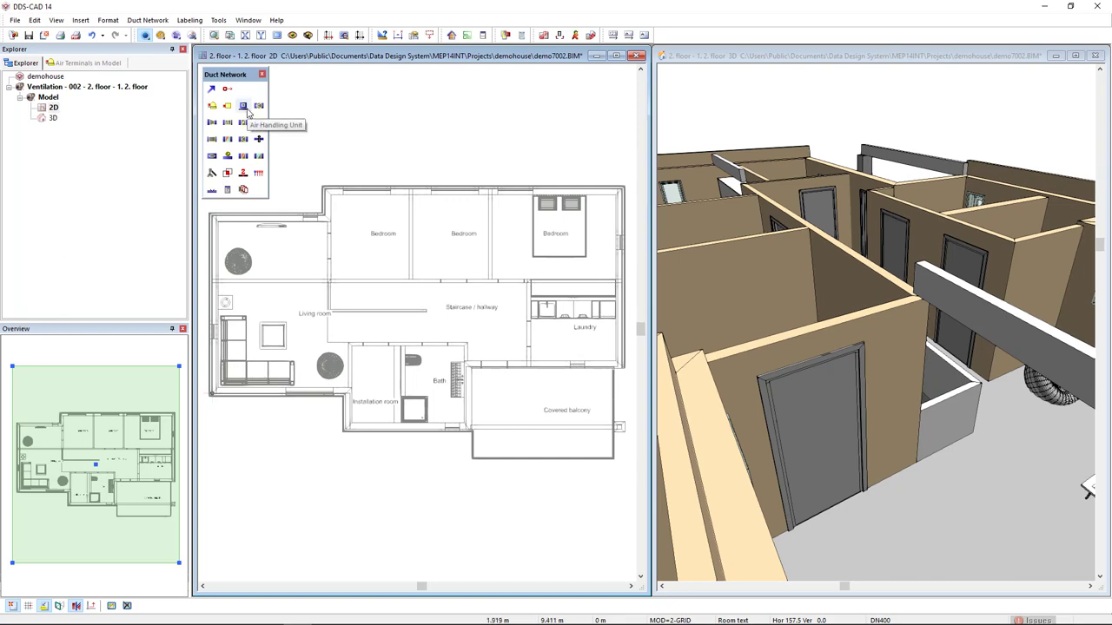
left_click(243, 105)
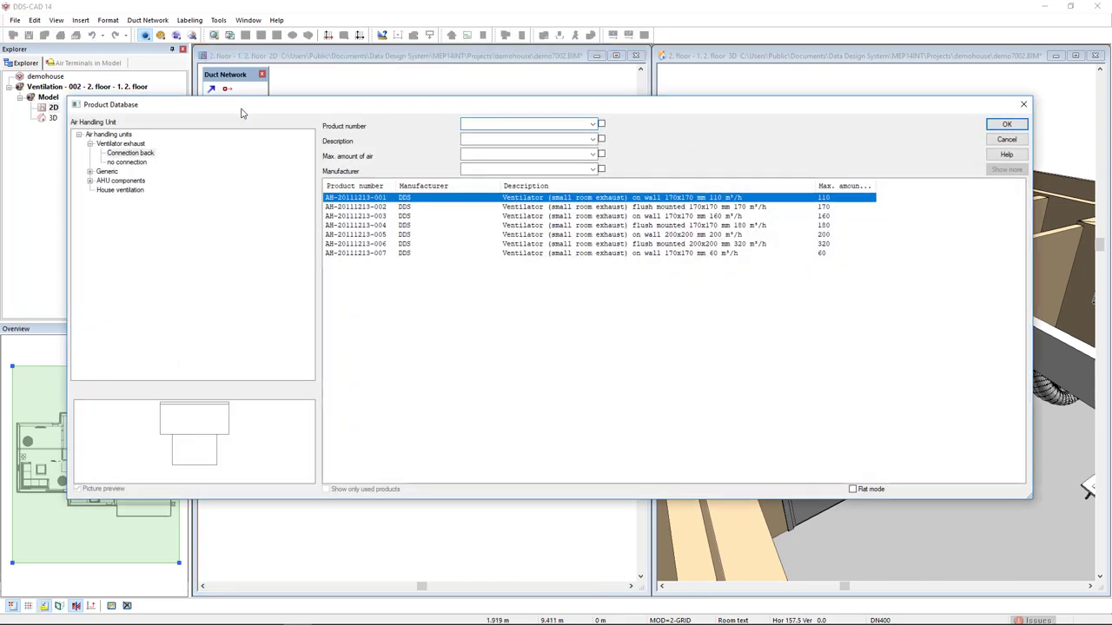
left_click(120, 189)
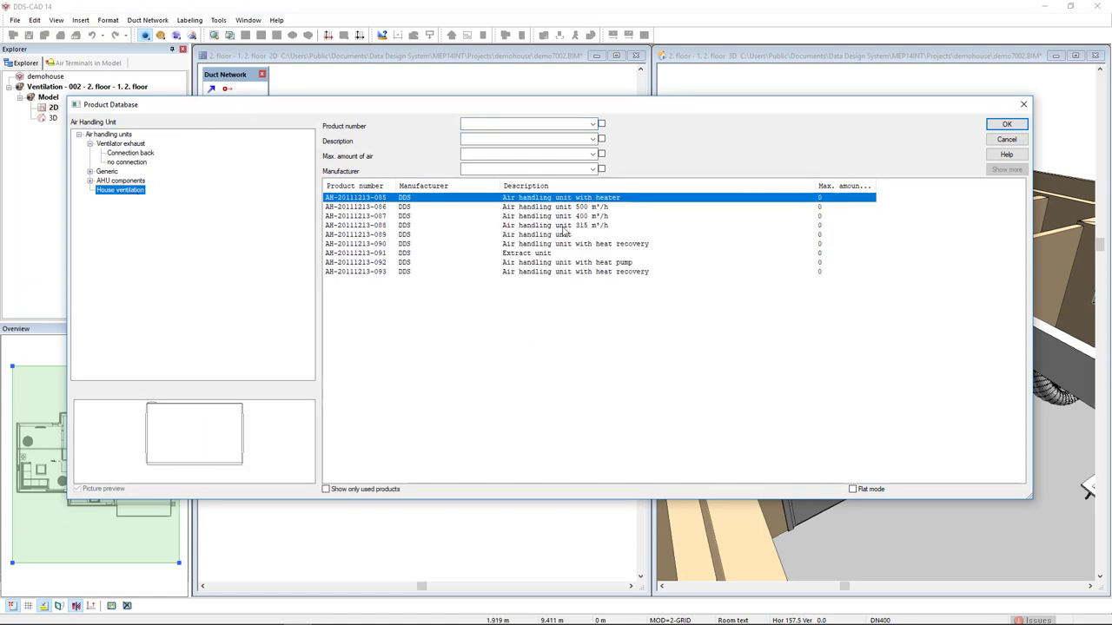
left_click(556, 225)
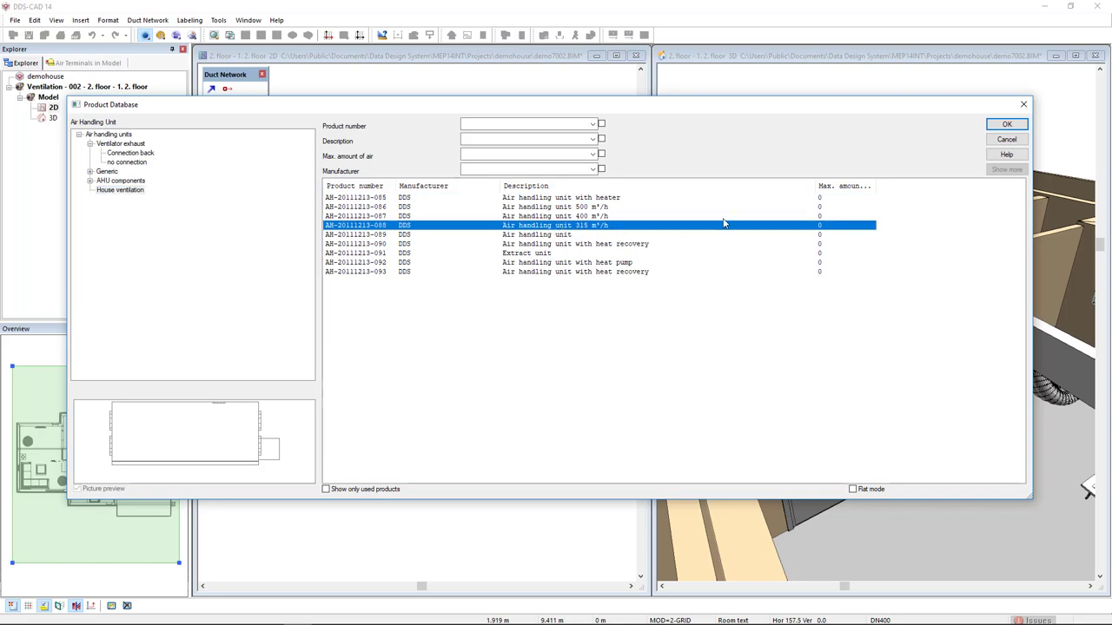
left_click(1007, 123)
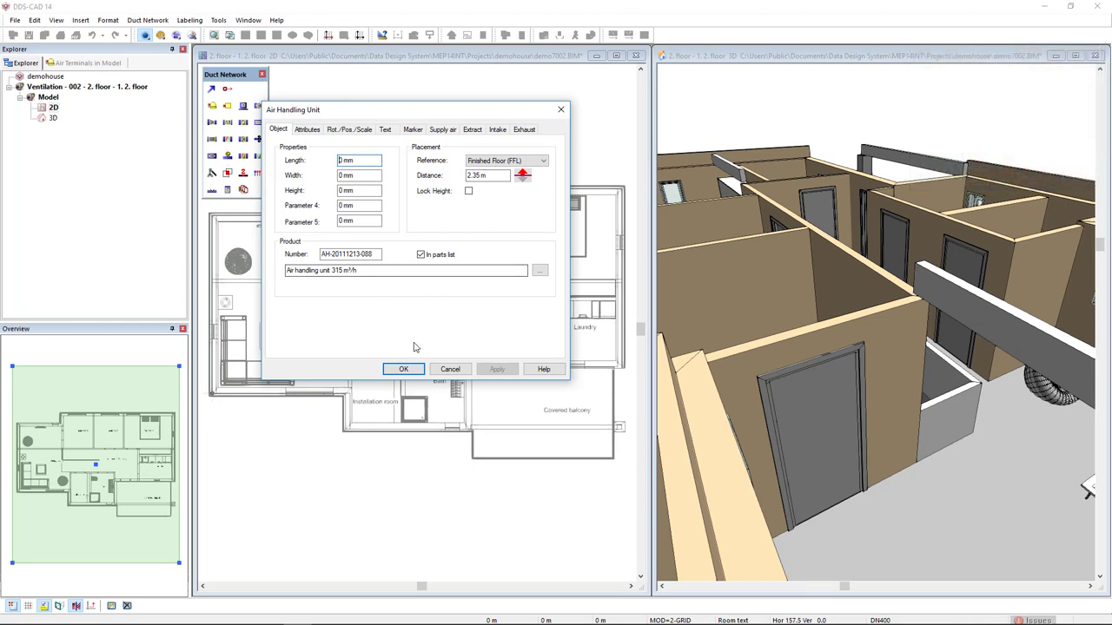
Accept the air handling unit properties at 2.35 m above finished floor
left_click(403, 368)
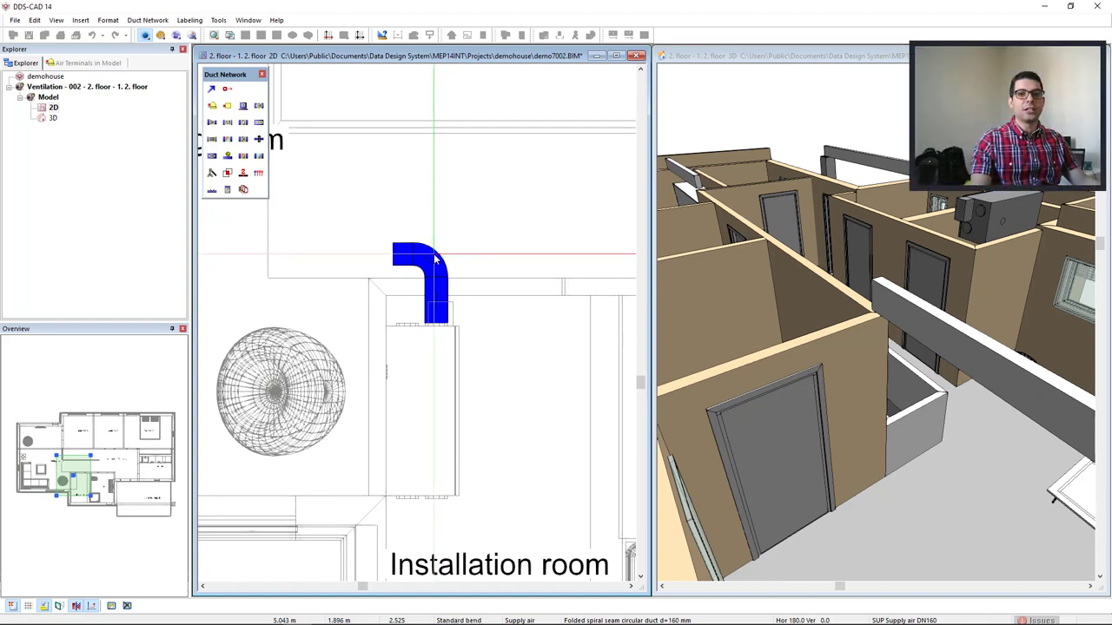
Insert a reducer at the end of the 160 mm supply duct
right_click(435, 256)
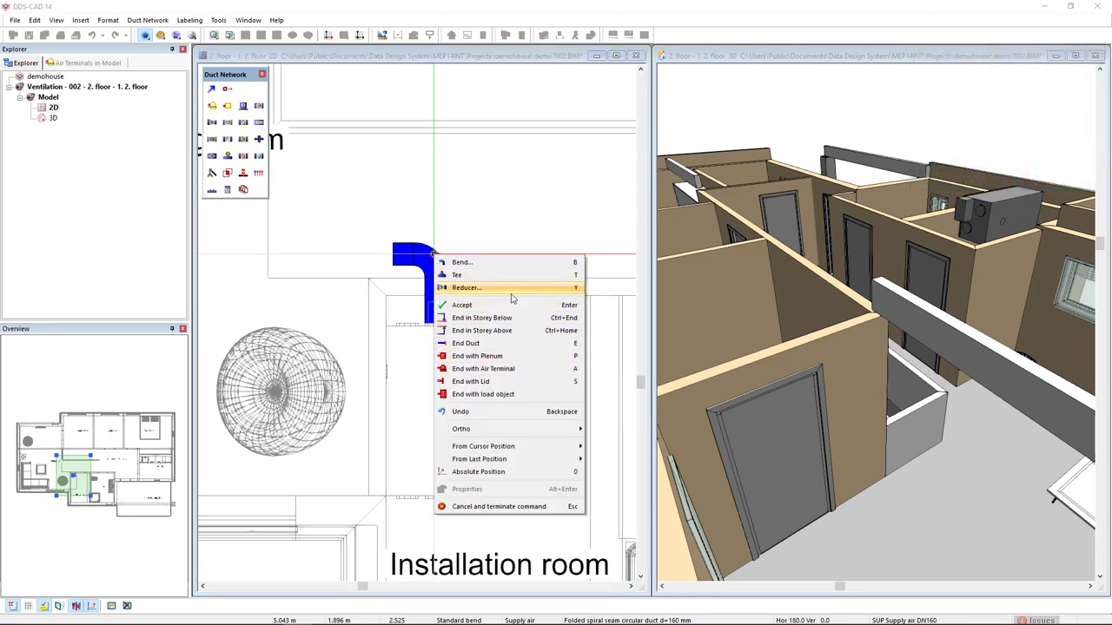
left_click(467, 287)
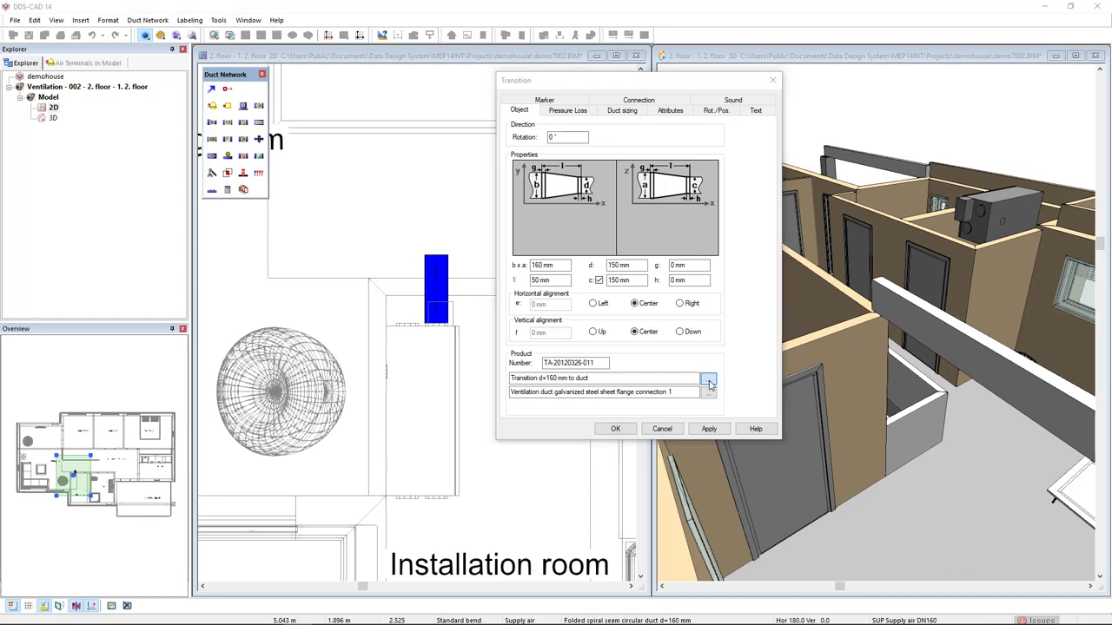
Choose the TAO192080 Muffle oval 192x80 mm product for the transition
left_click(708, 381)
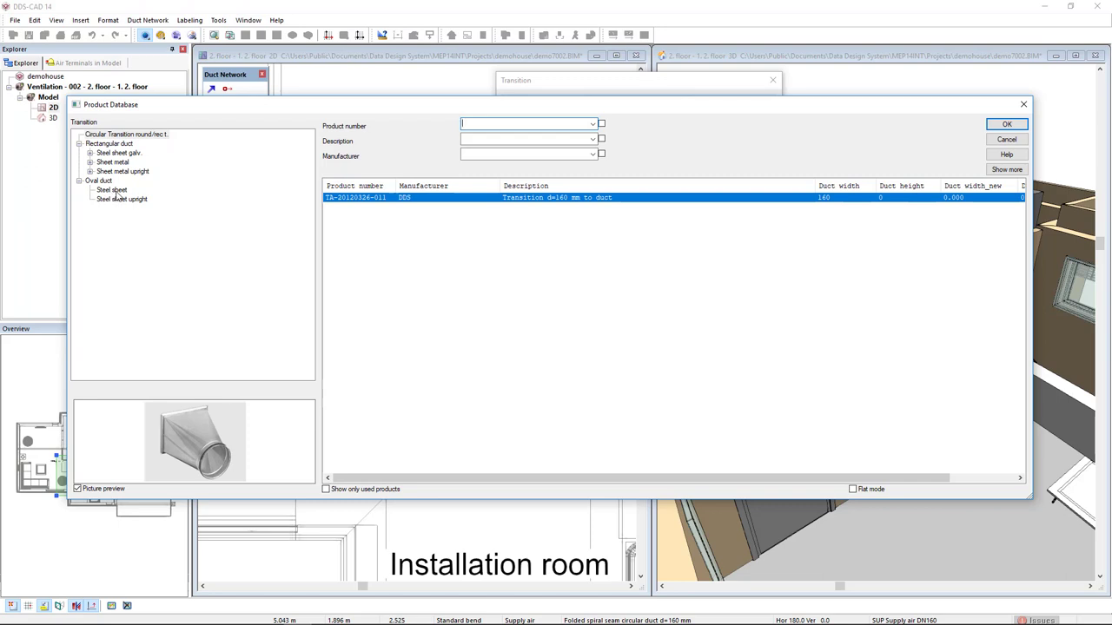
left_click(112, 190)
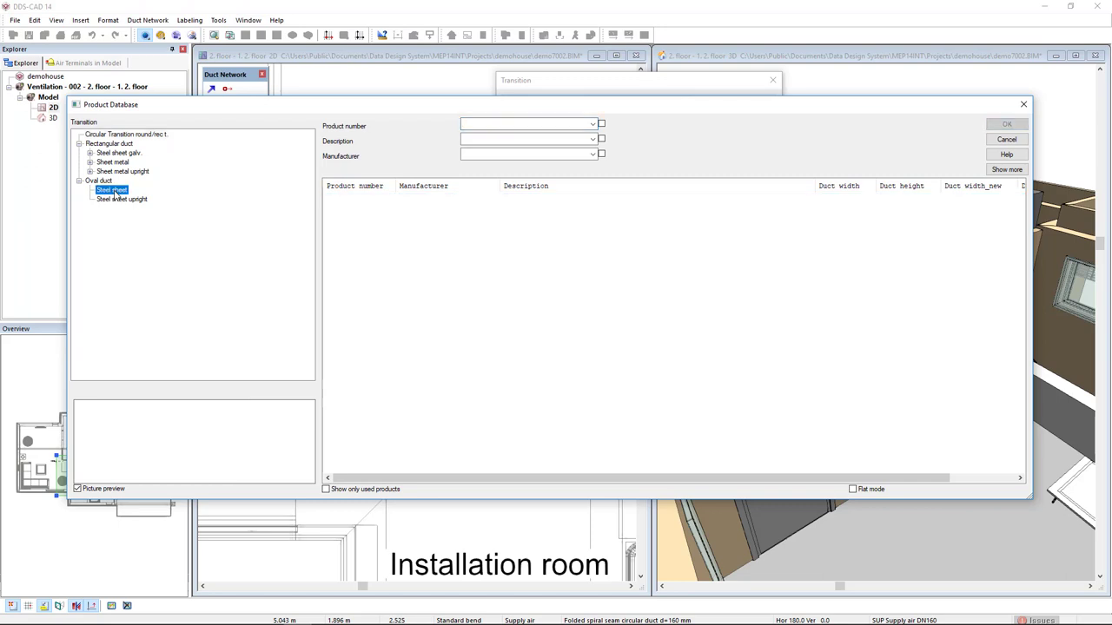
mouse_move(286, 308)
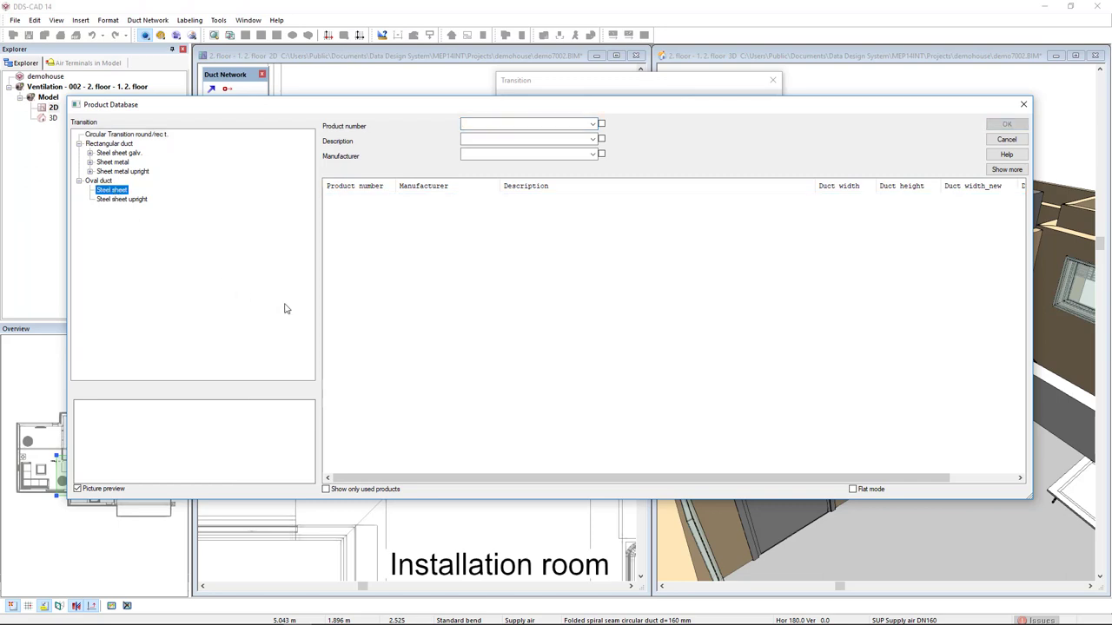
mouse_move(837, 241)
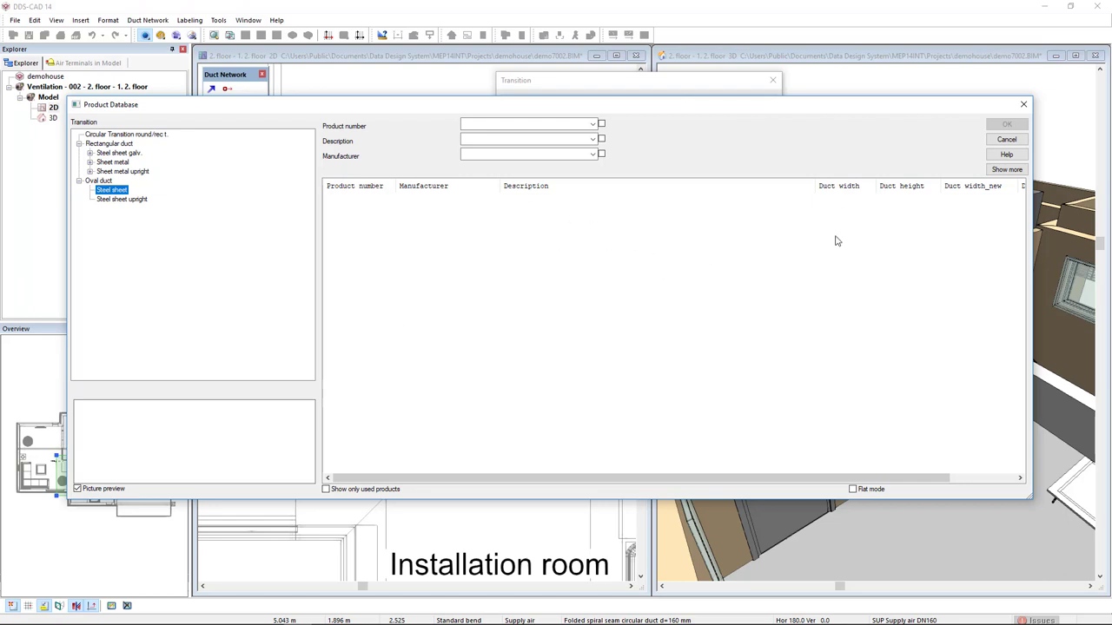
left_click(111, 189)
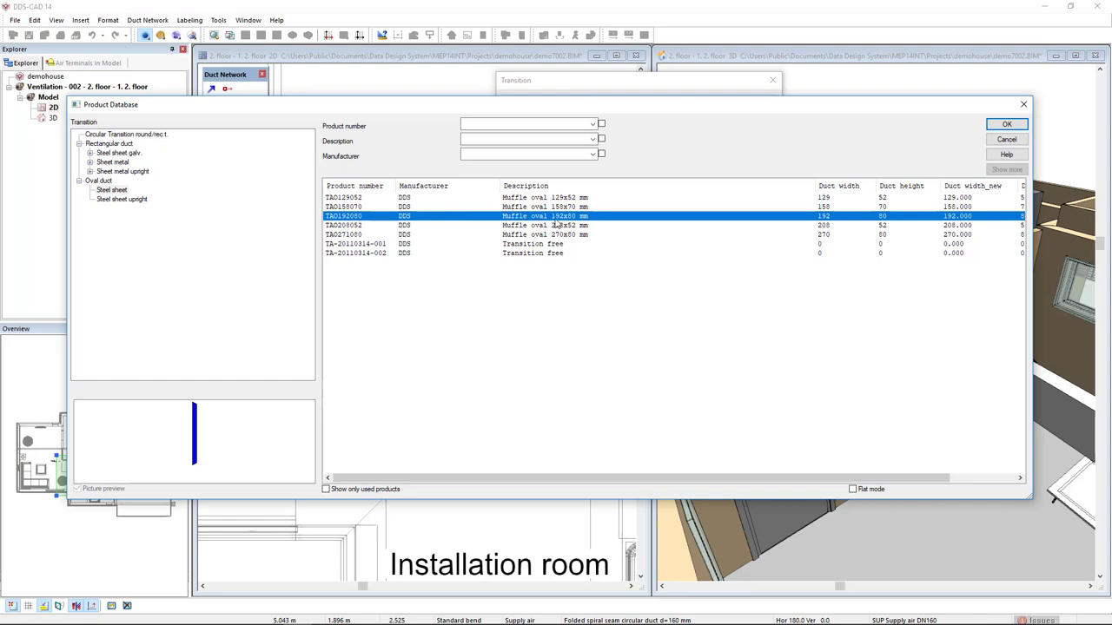
mouse_move(577, 224)
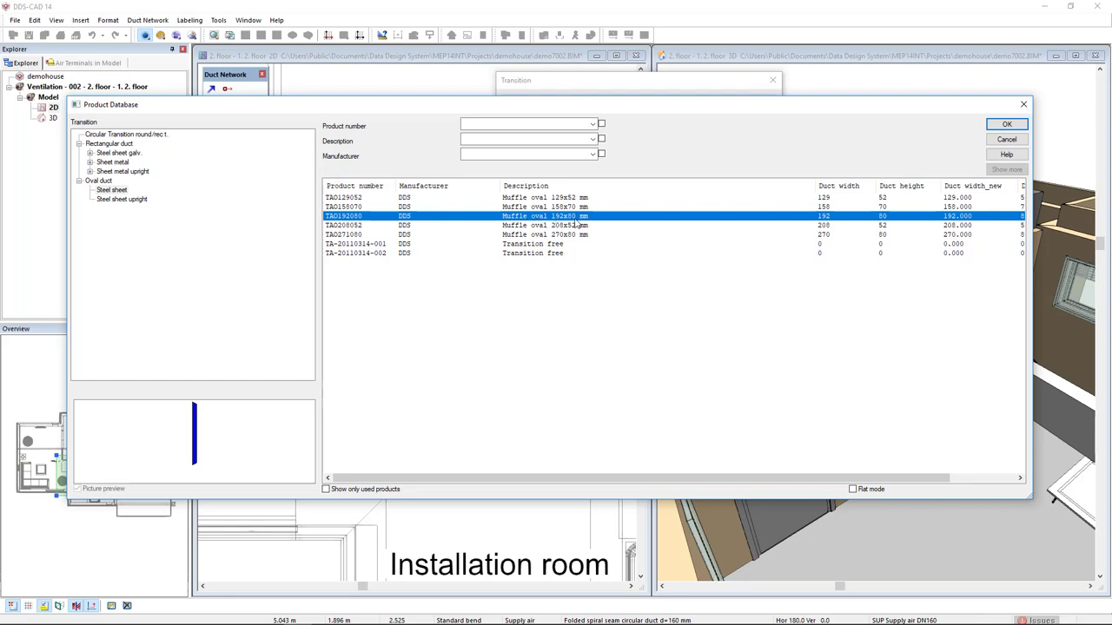
left_click(1006, 123)
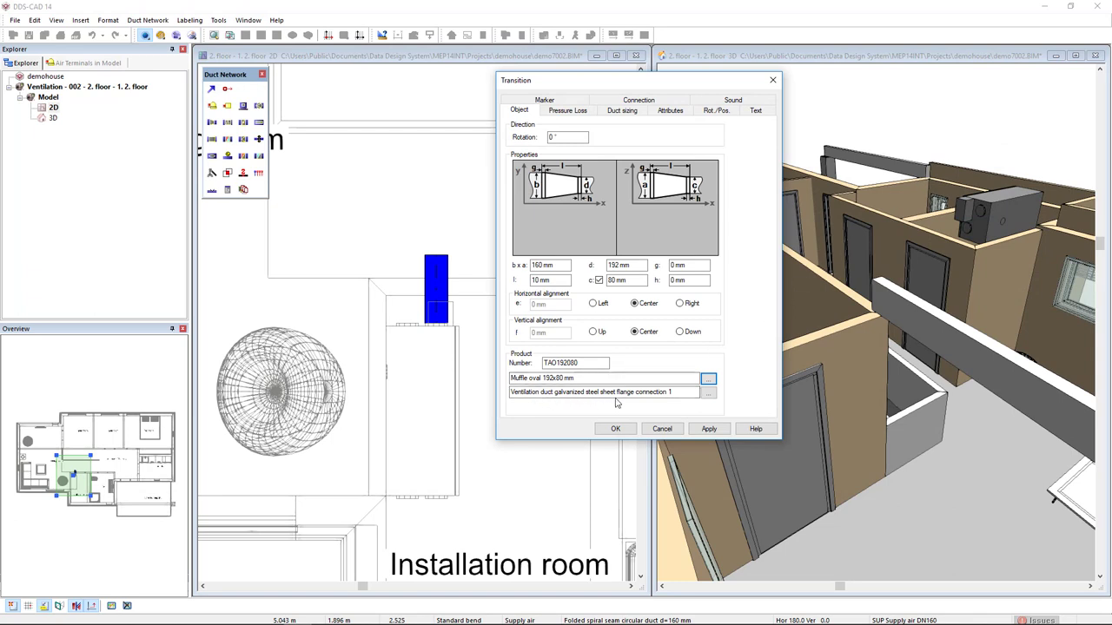
mouse_move(633, 403)
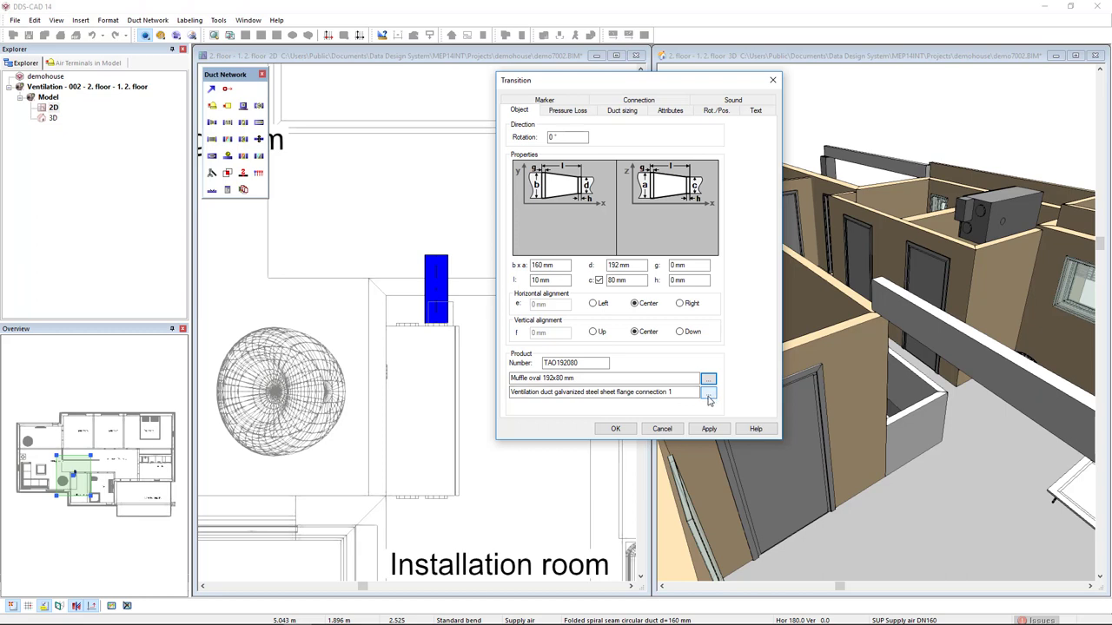
Set the following duct to steel oval flat 192x80 mm with transition length 50 mm
left_click(709, 378)
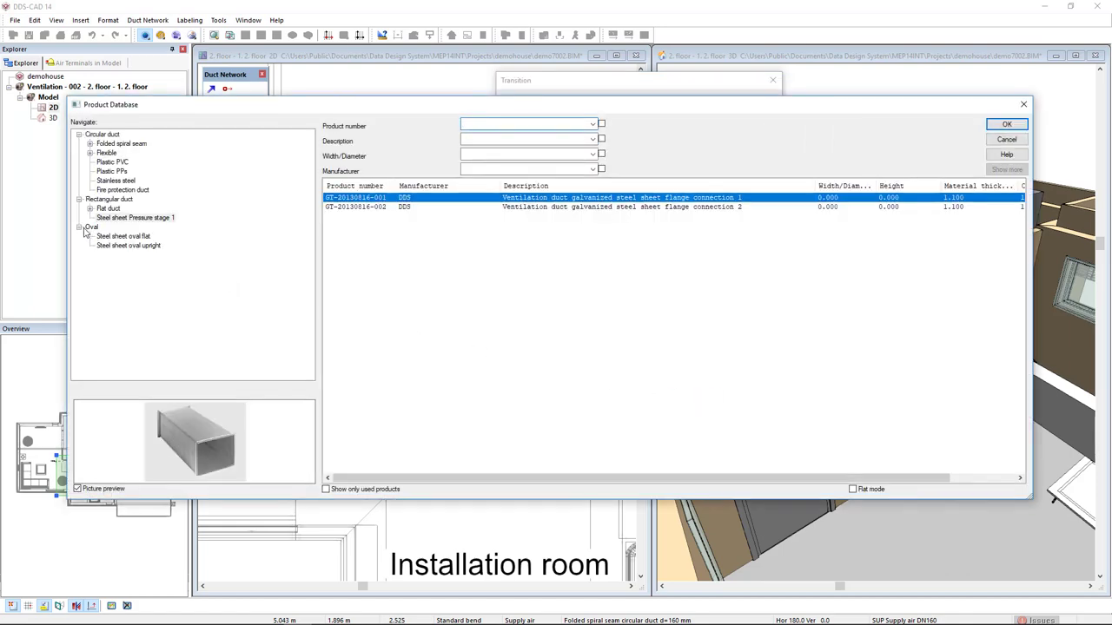
left_click(123, 236)
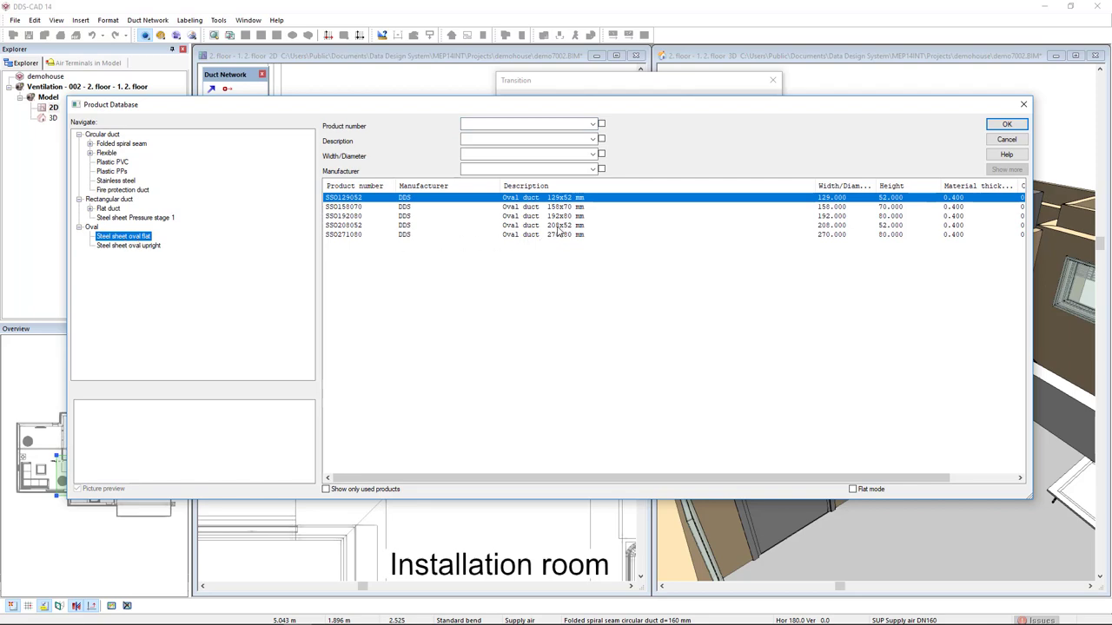
left_click(556, 215)
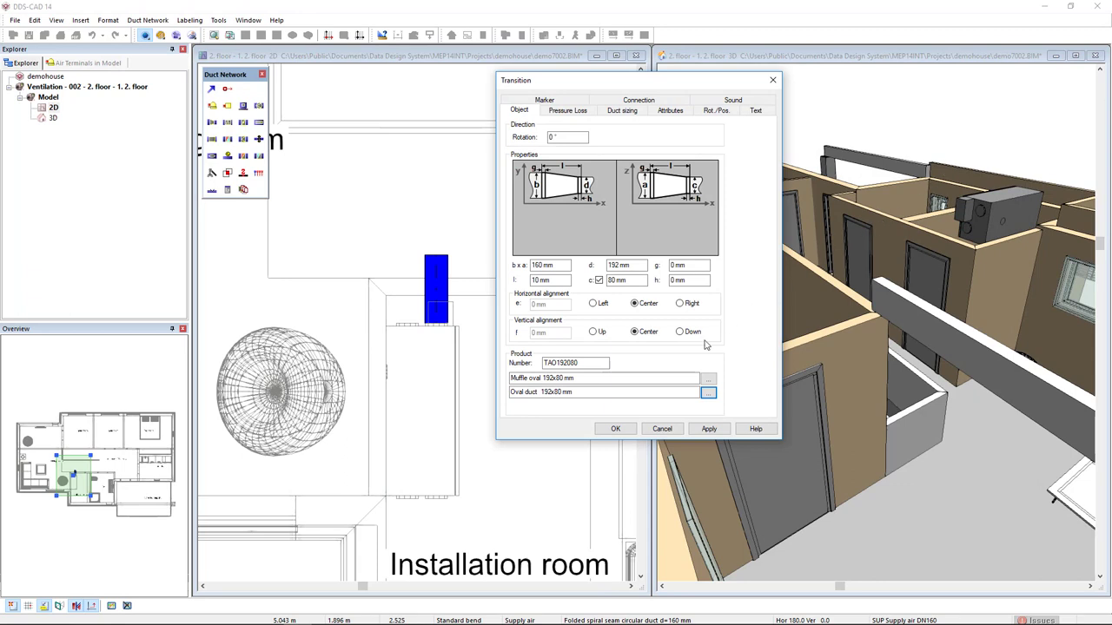
left_click(550, 280)
type("50")
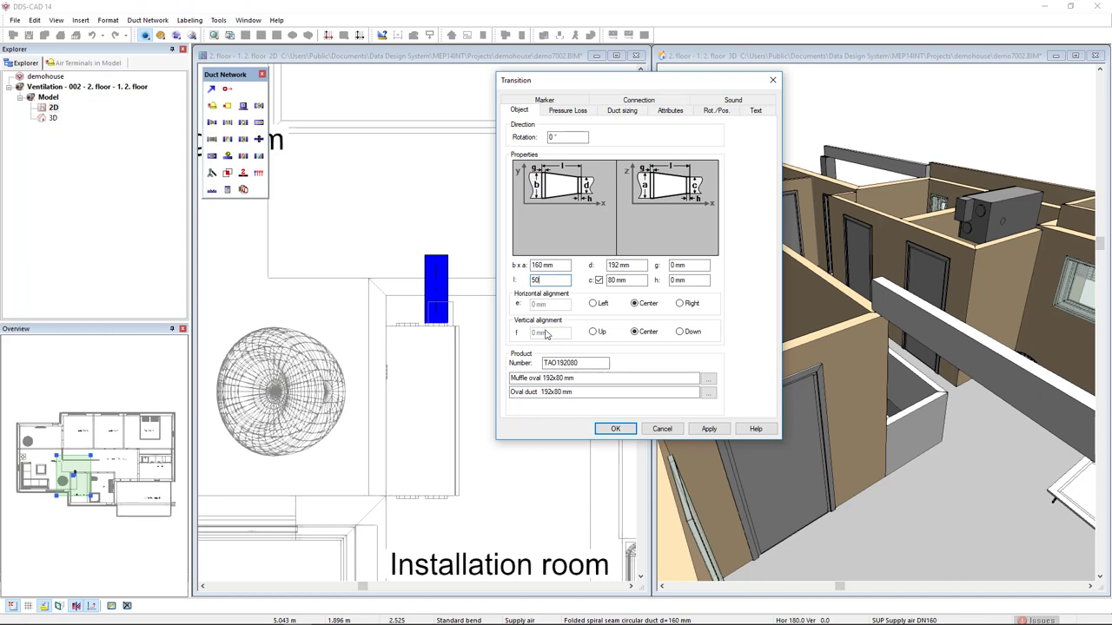
left_click(615, 428)
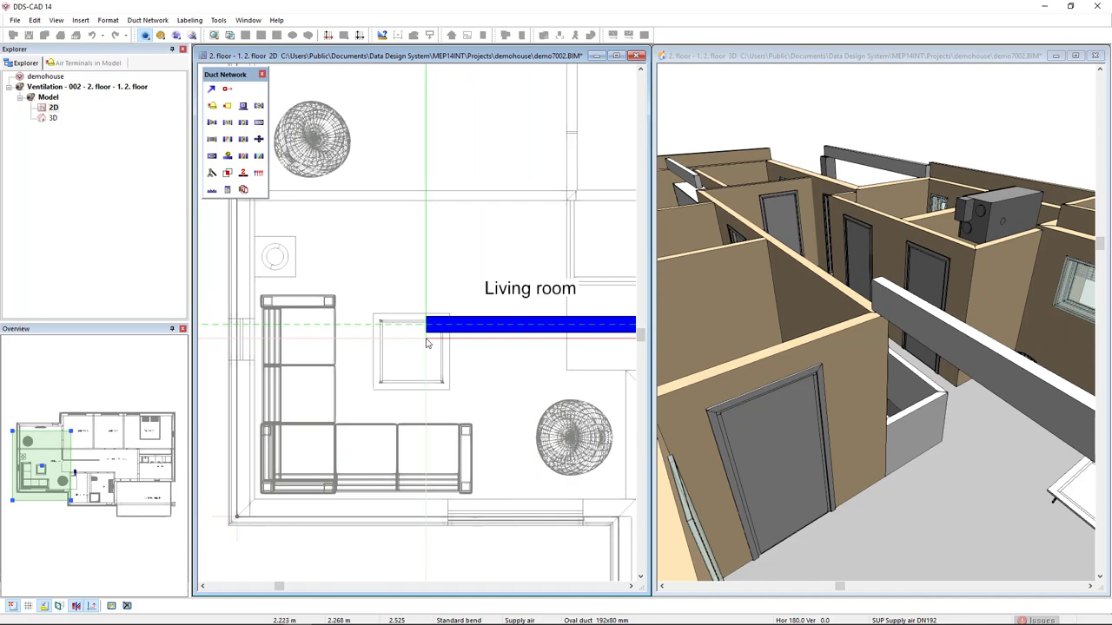
Place the oval duct's turning point in the living room
left_click(425, 195)
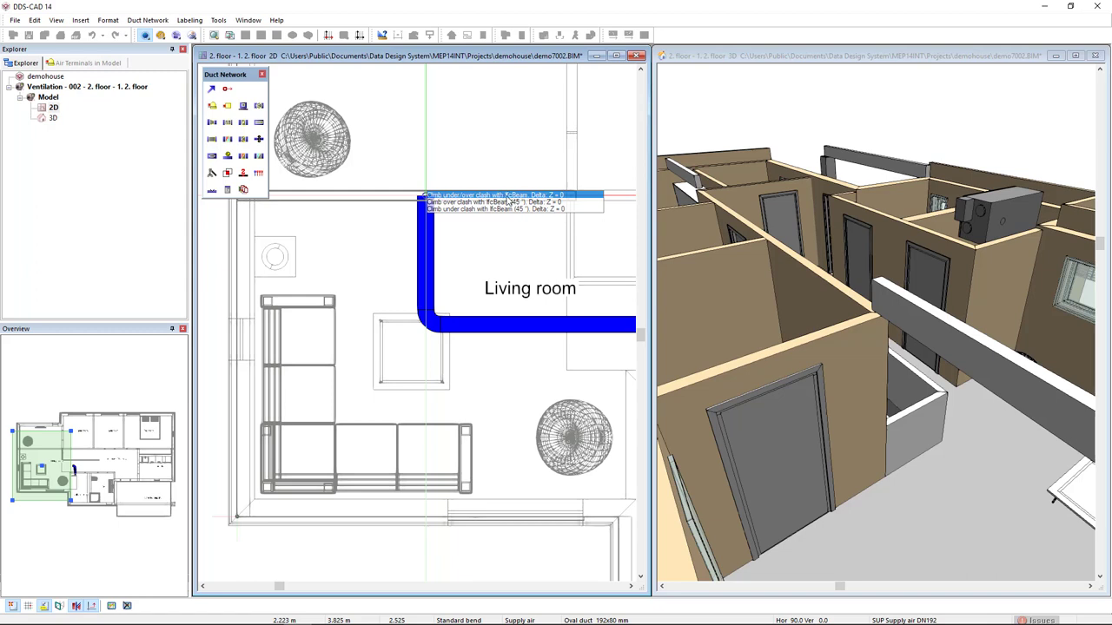
mouse_move(520, 201)
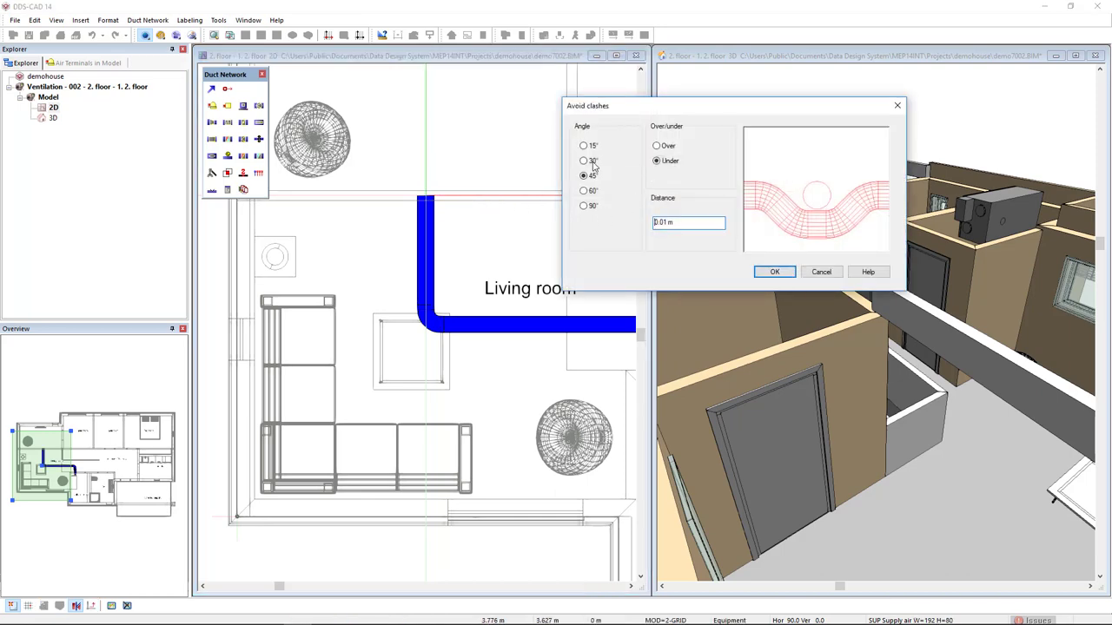
mouse_move(628, 167)
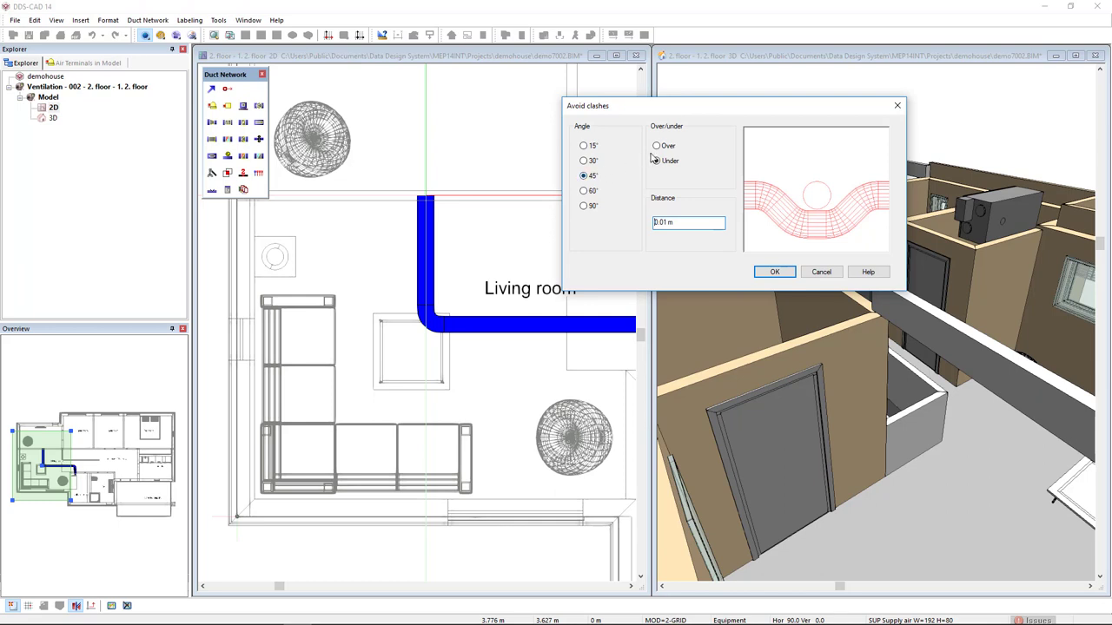
Route the duct under the beam at 45° with 0.01 m clearance
left_click(657, 161)
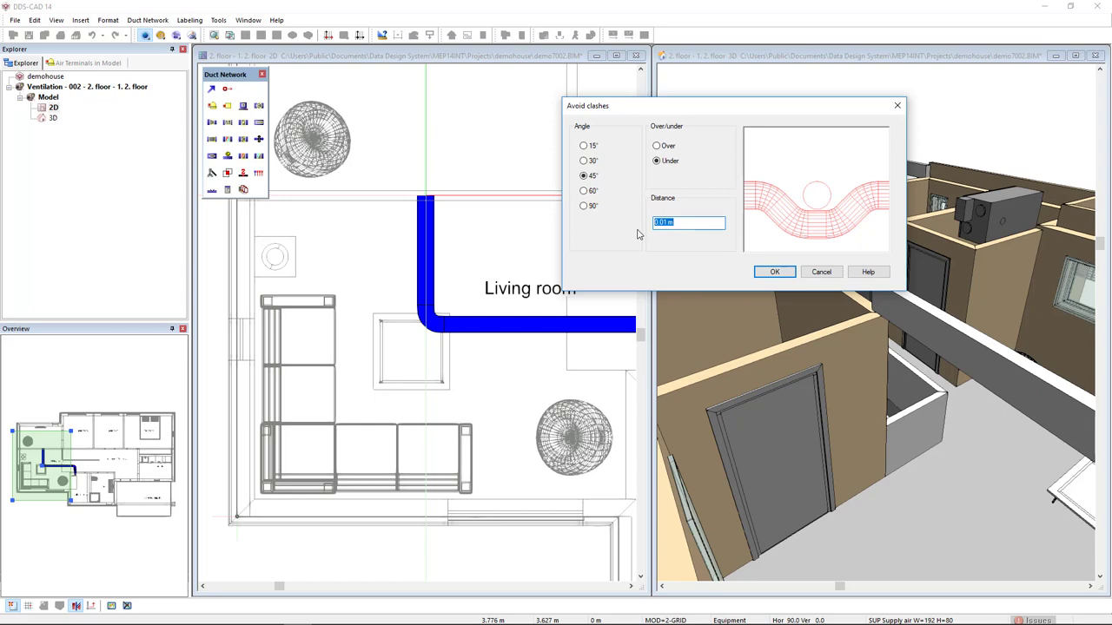
left_click(773, 271)
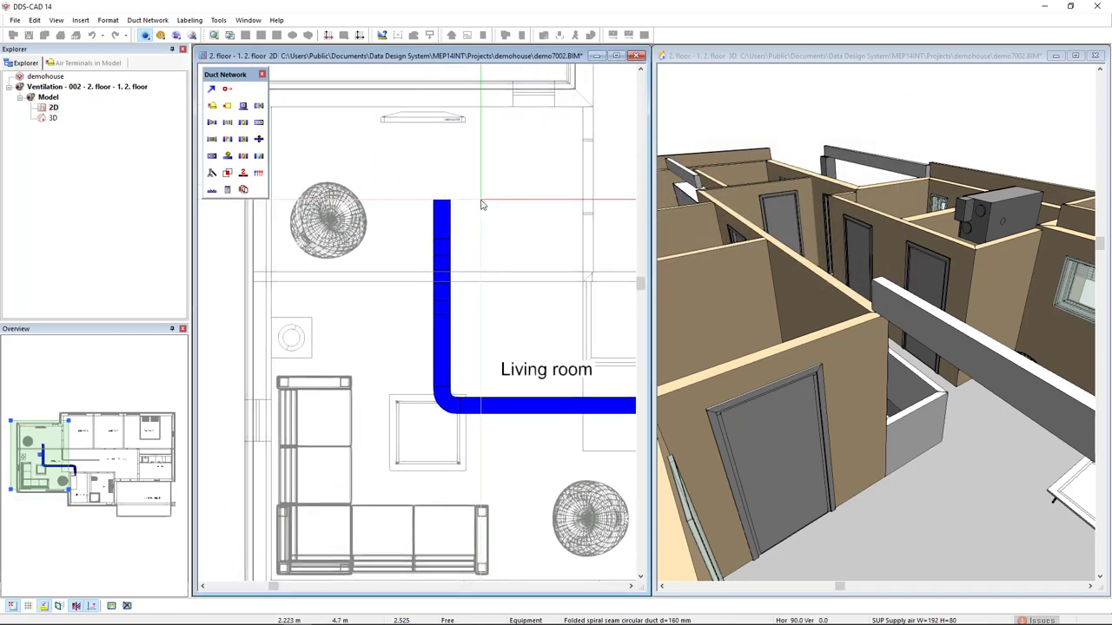
mouse_move(487, 218)
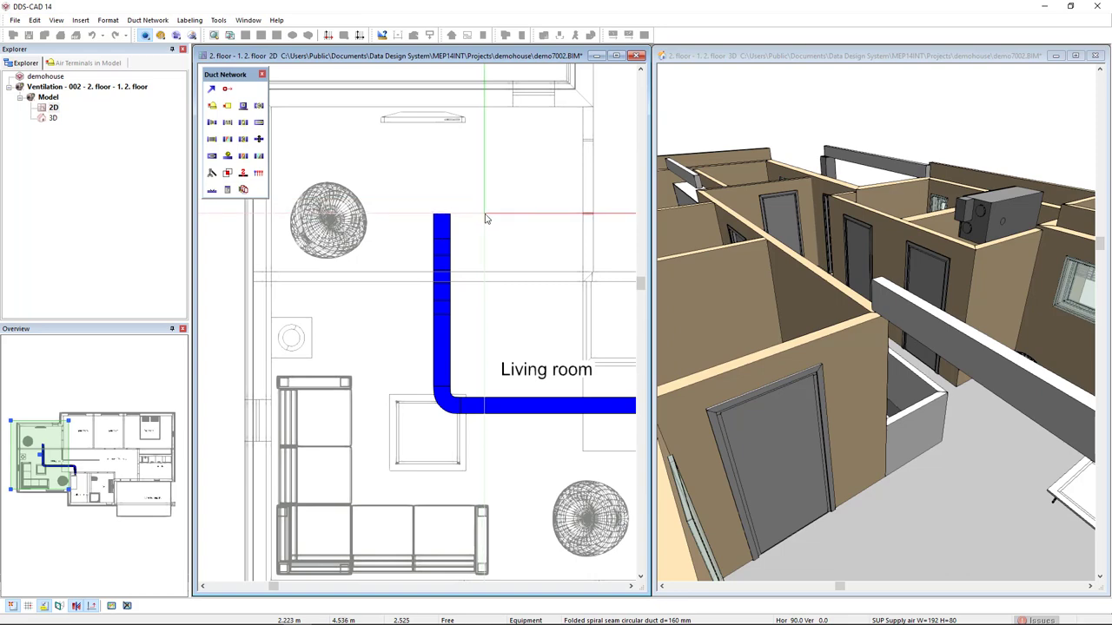
mouse_move(487, 222)
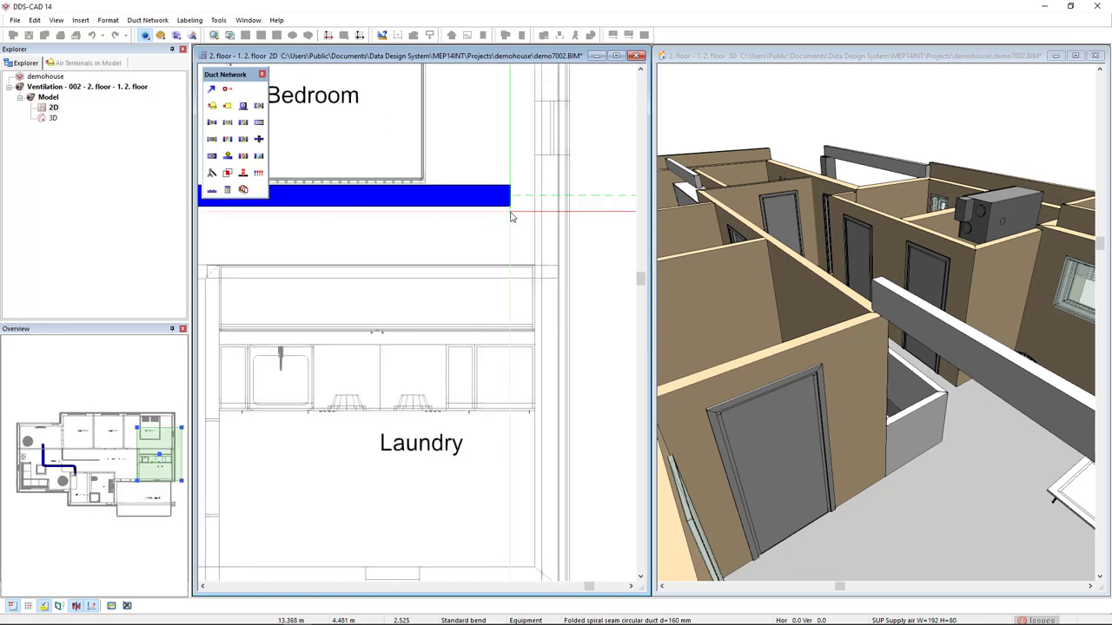
Cap the duct end near the bedroom with an oval 192x80 mm lid
right_click(511, 216)
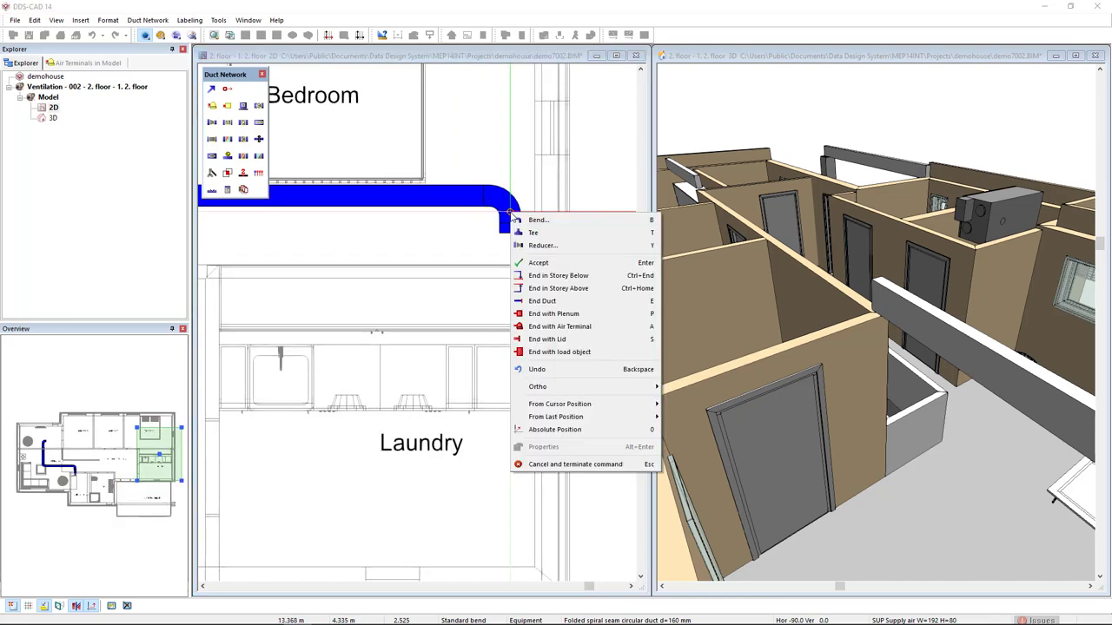
mouse_move(584, 339)
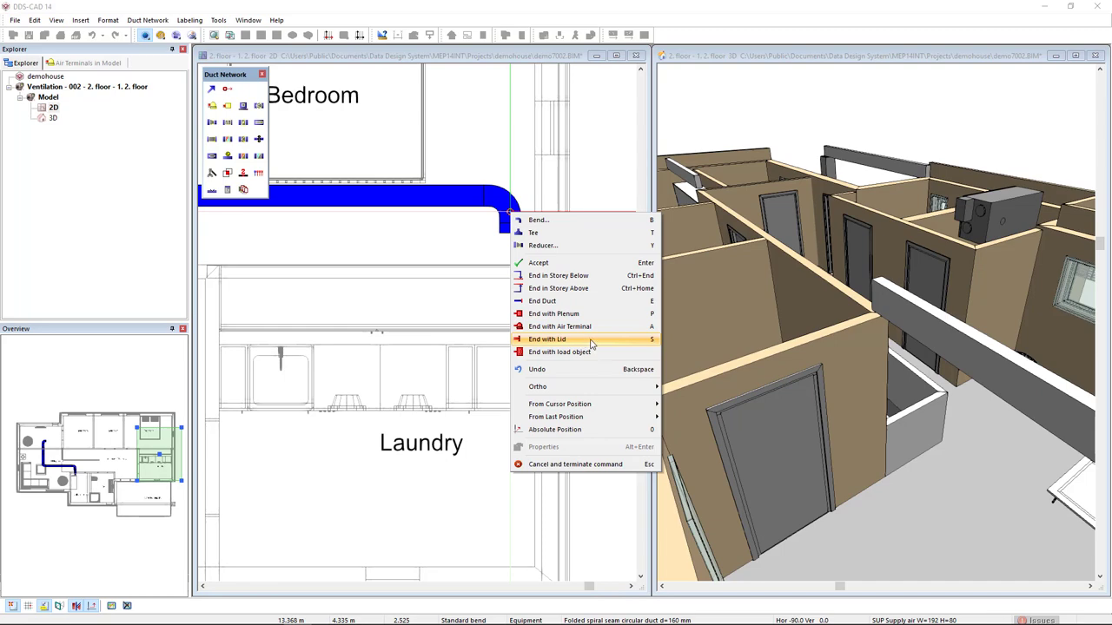
left_click(547, 339)
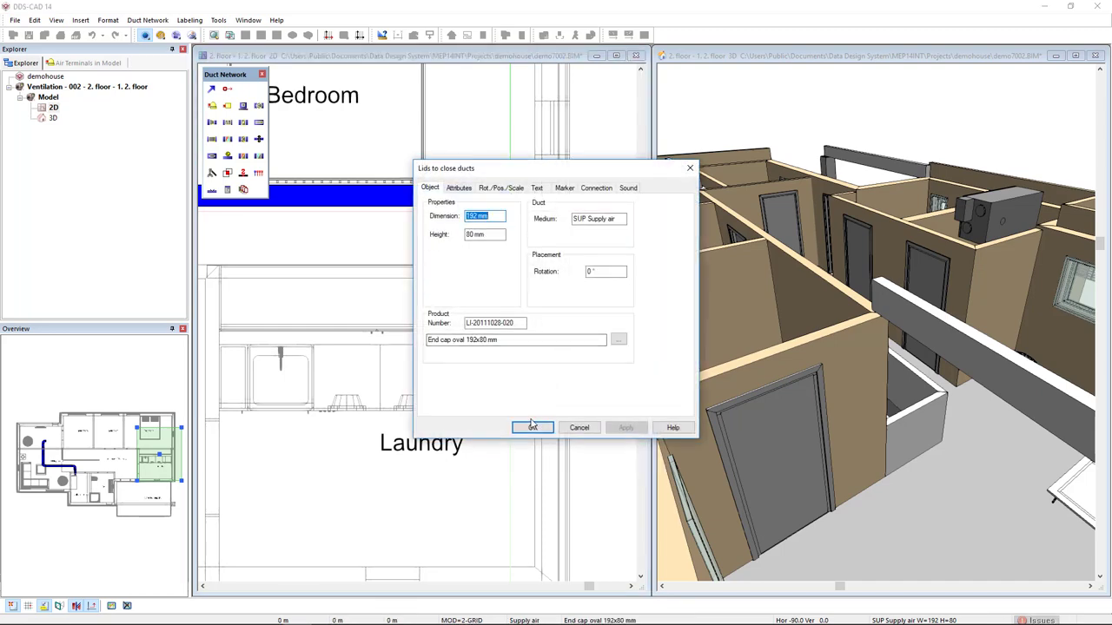
left_click(532, 428)
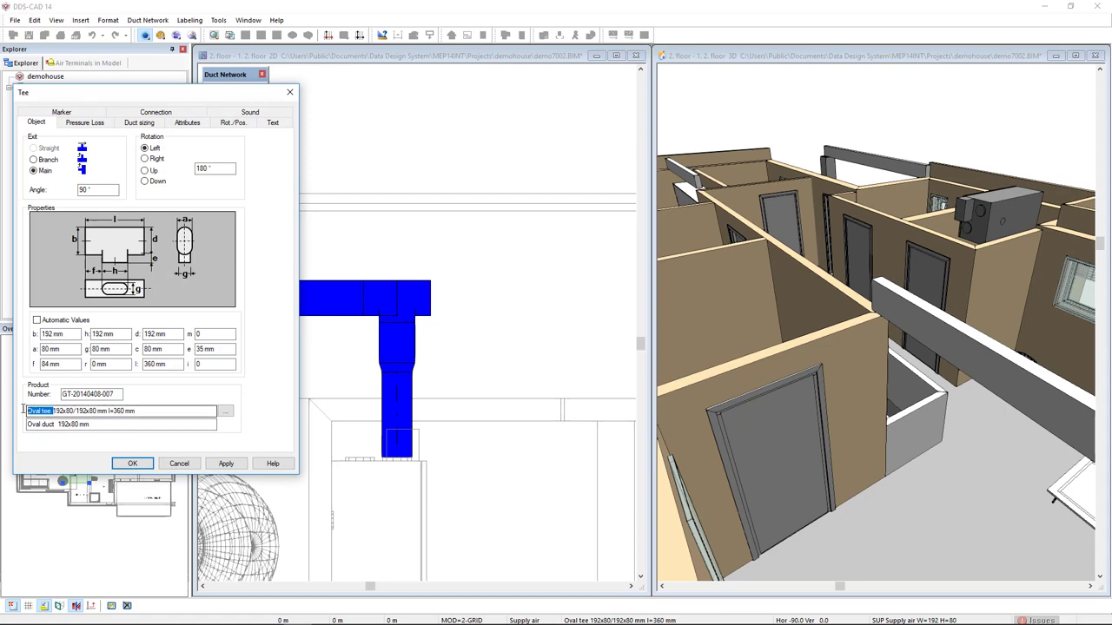
Run an oval 192x80 mm duct through the hallway and close it with a lid
left_click(132, 463)
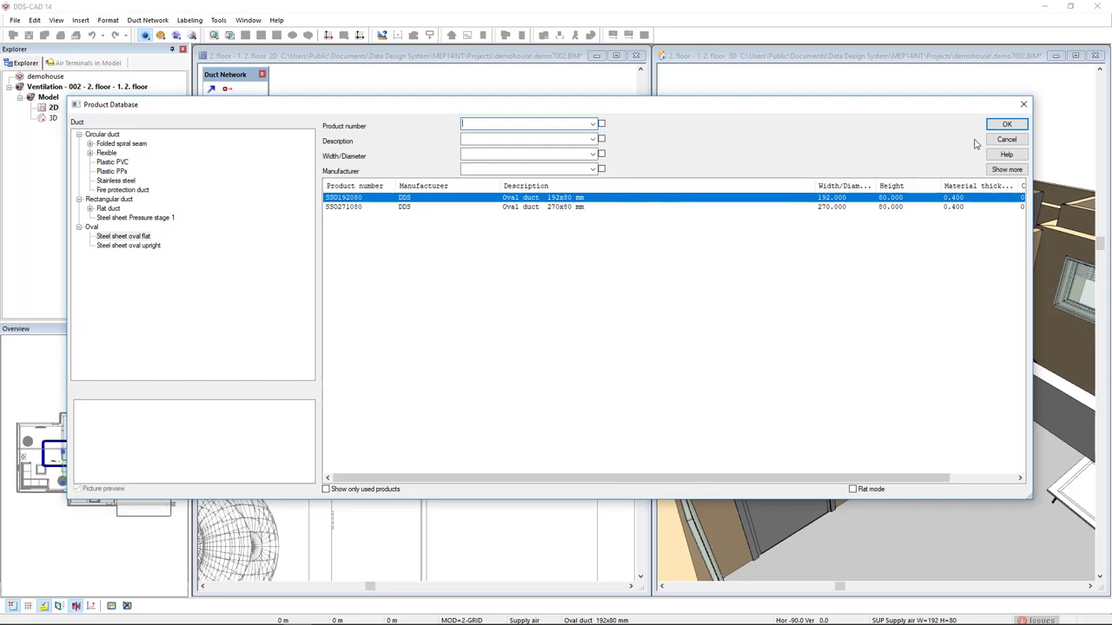
left_click(1007, 124)
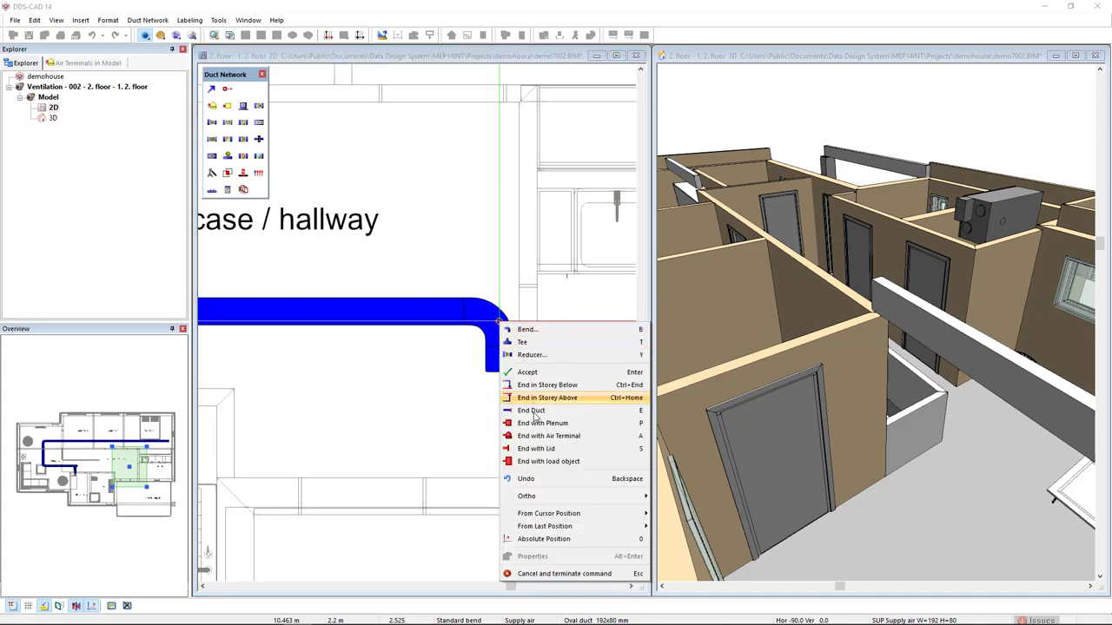
left_click(536, 448)
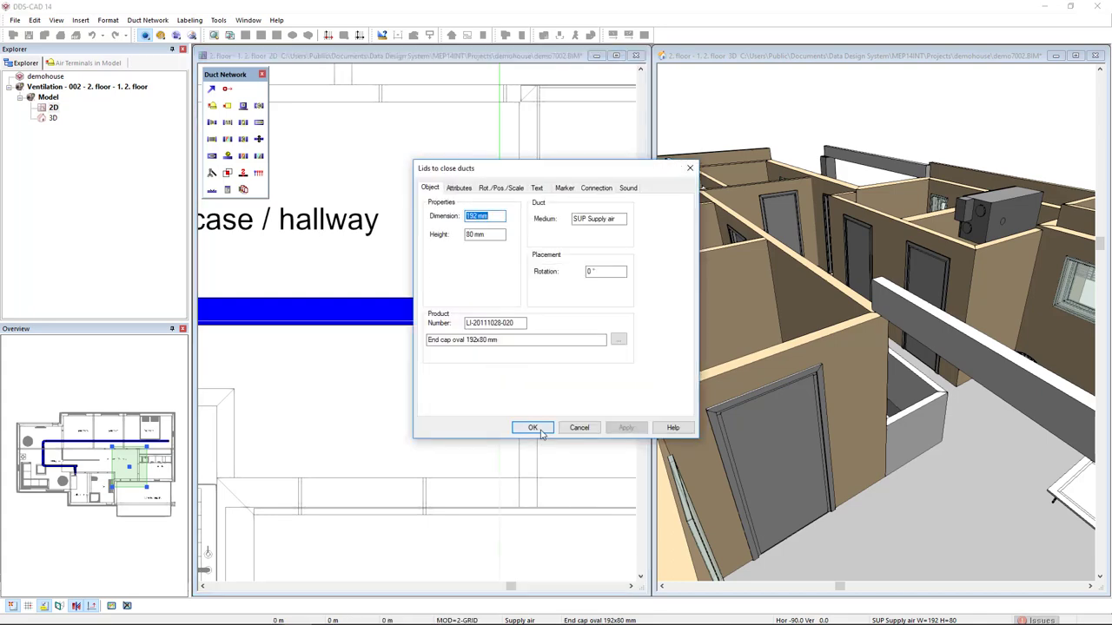
left_click(532, 428)
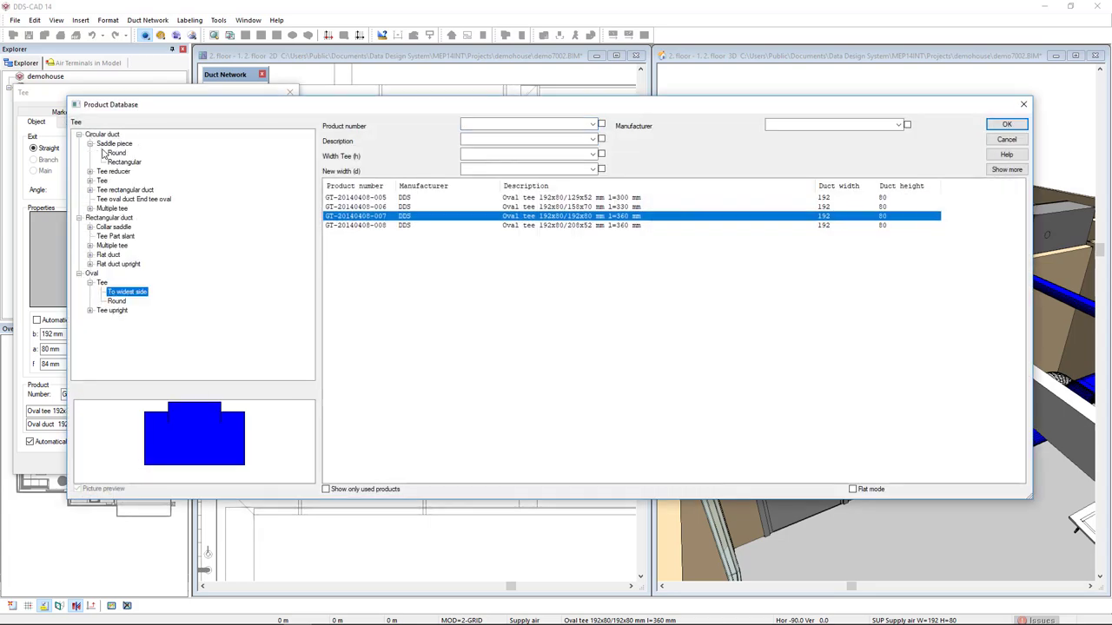
Select the TPR0100 round 100 mm collar saddle for the branch
left_click(117, 153)
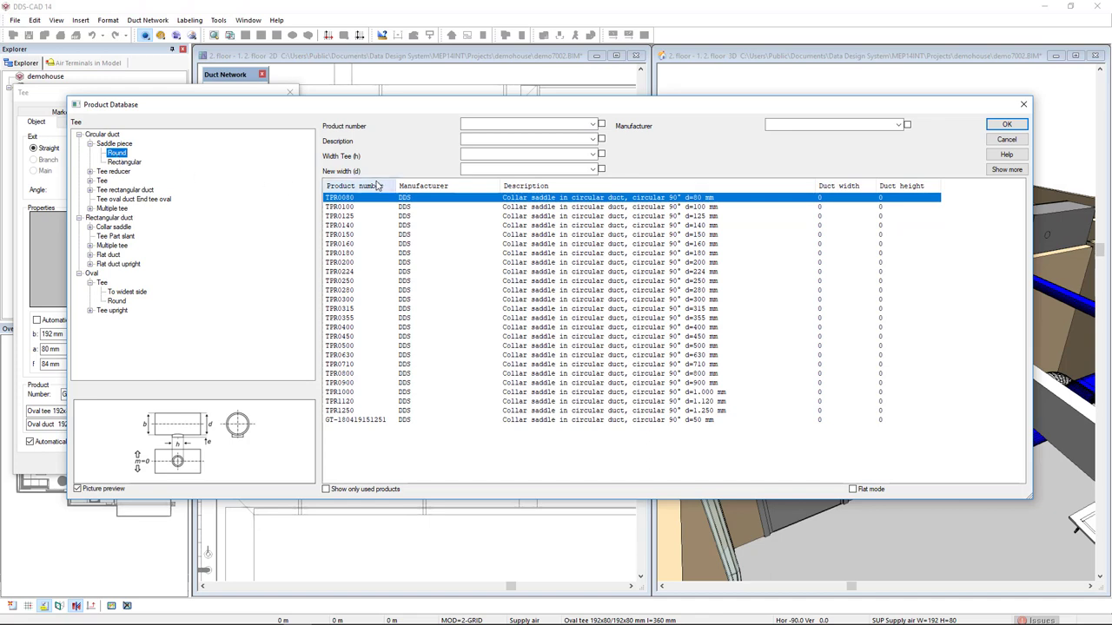
left_click(608, 207)
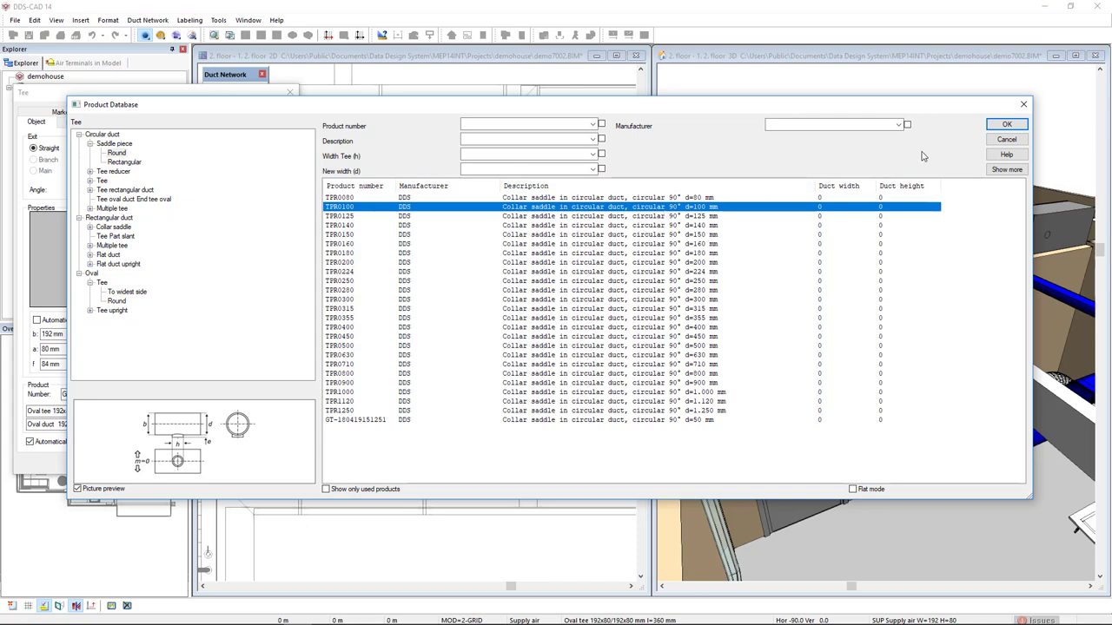
left_click(1006, 123)
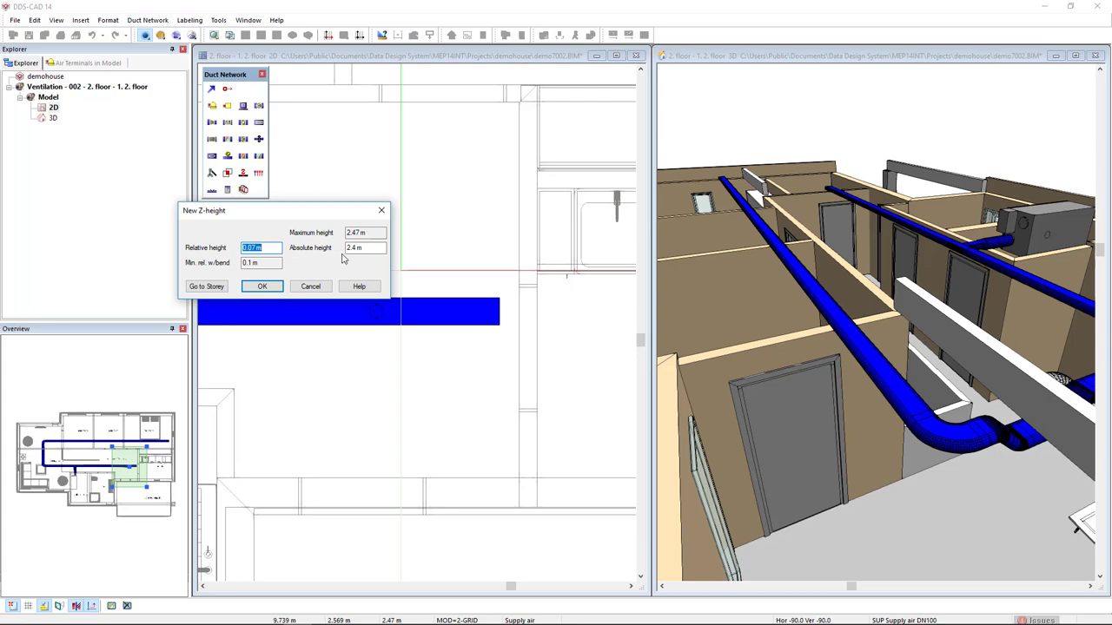
mouse_move(351, 258)
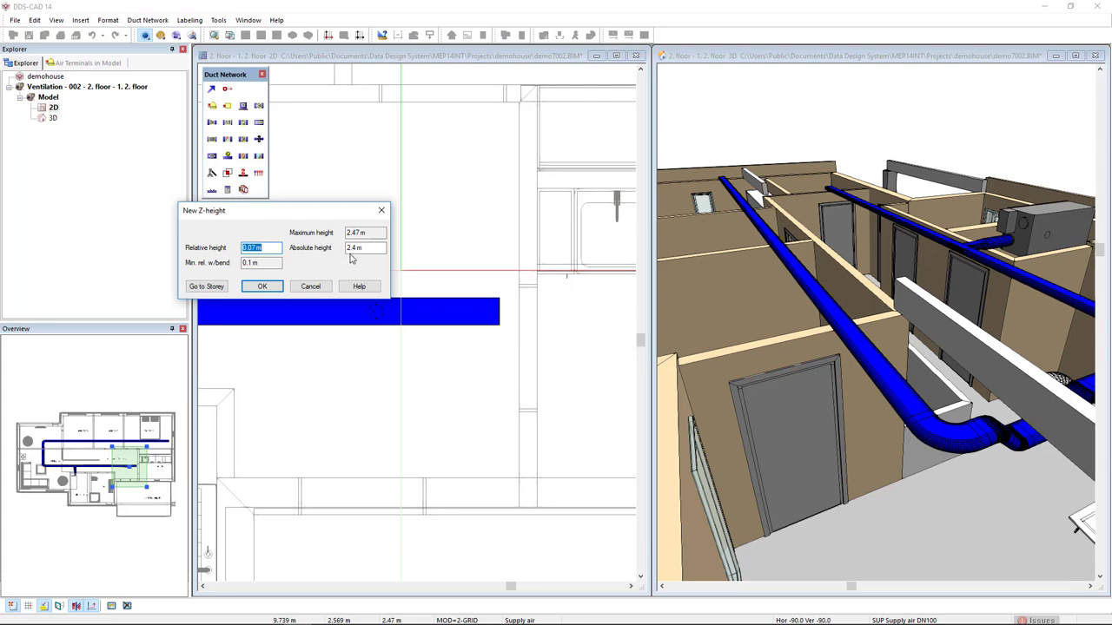
mouse_move(313, 275)
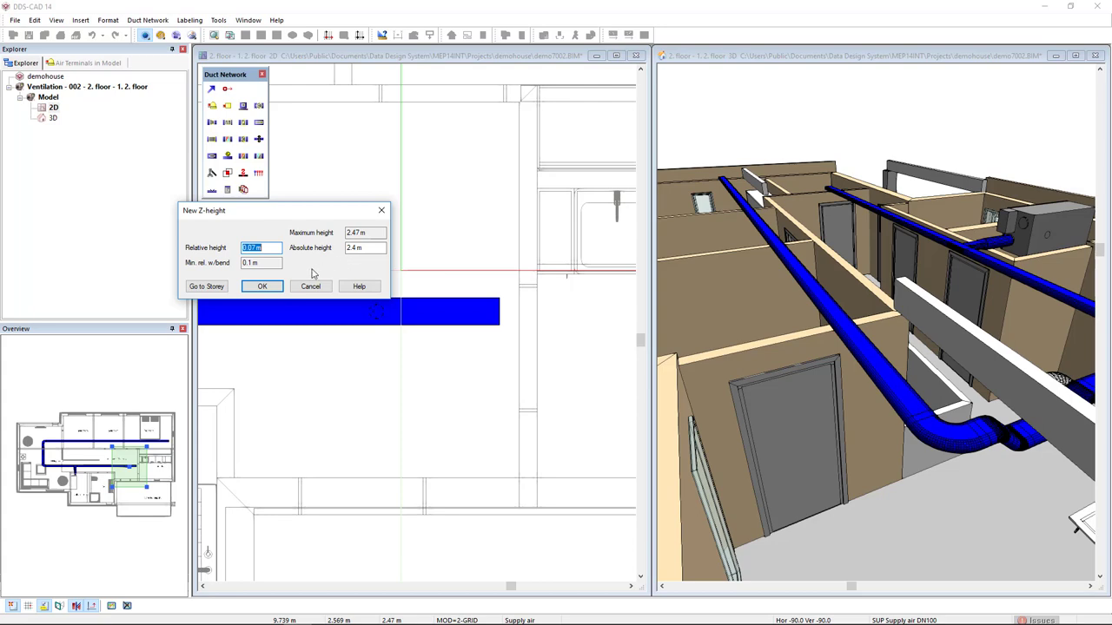
Draw the 100 mm branch at 2.4 m, ending in an Air valve 100 d=130 ceiling terminal
left_click(261, 286)
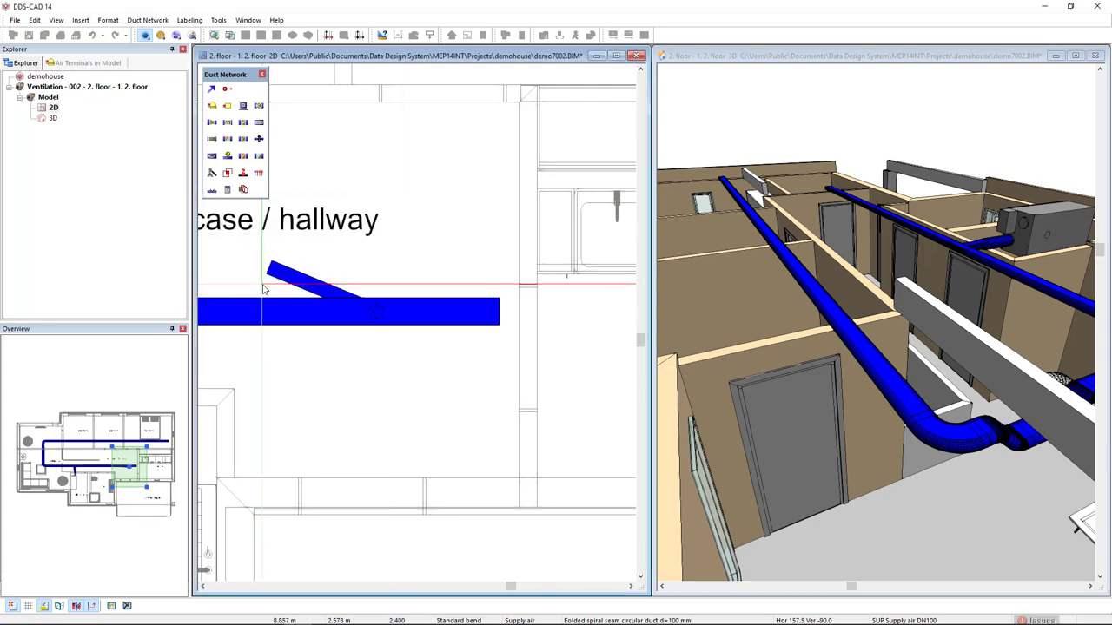
right_click(270, 270)
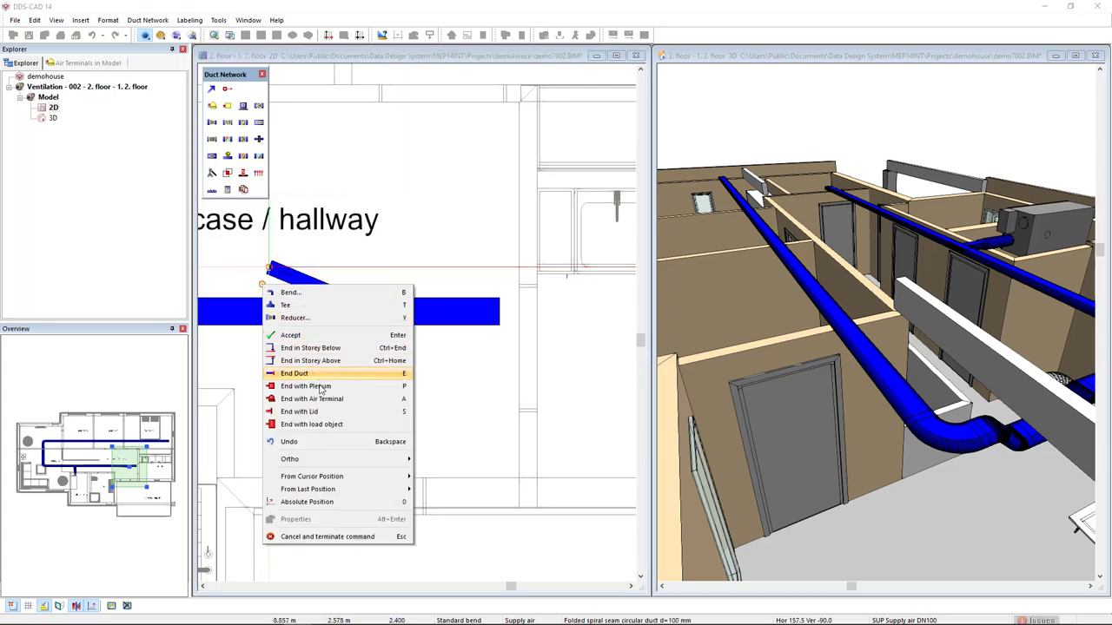
left_click(294, 372)
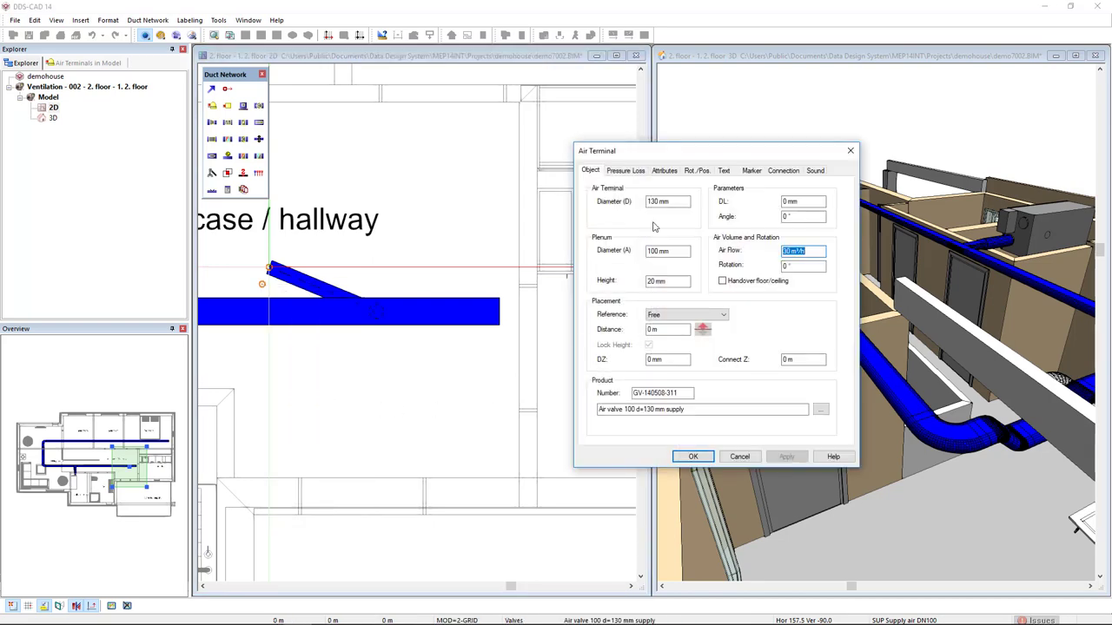
left_click_drag(597, 151, 568, 87)
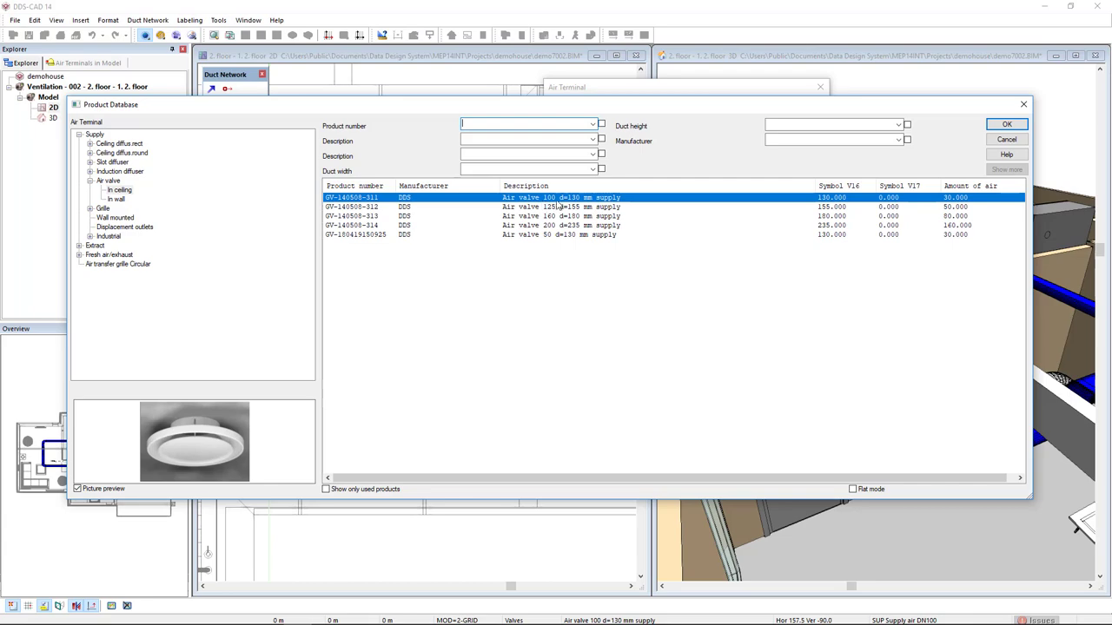
left_click(1007, 124)
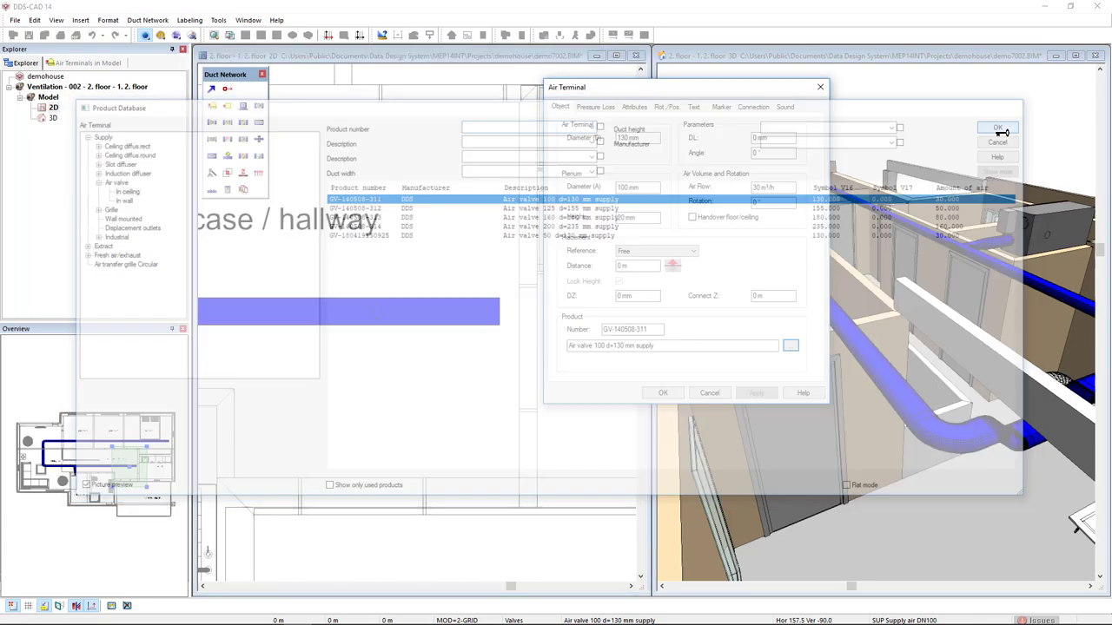
left_click(996, 129)
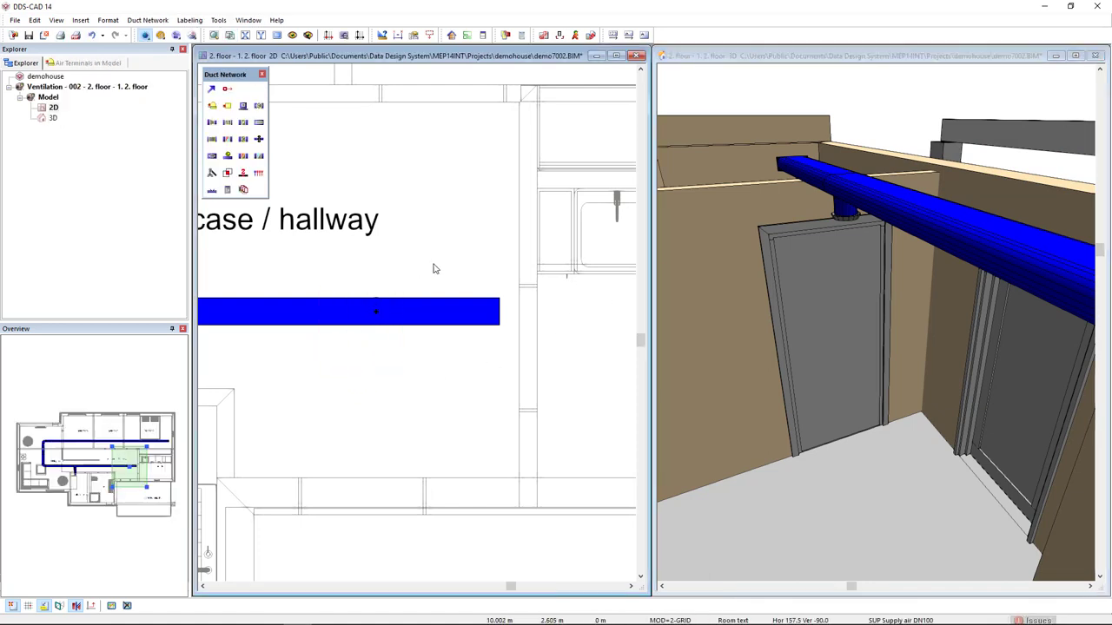
mouse_move(259, 173)
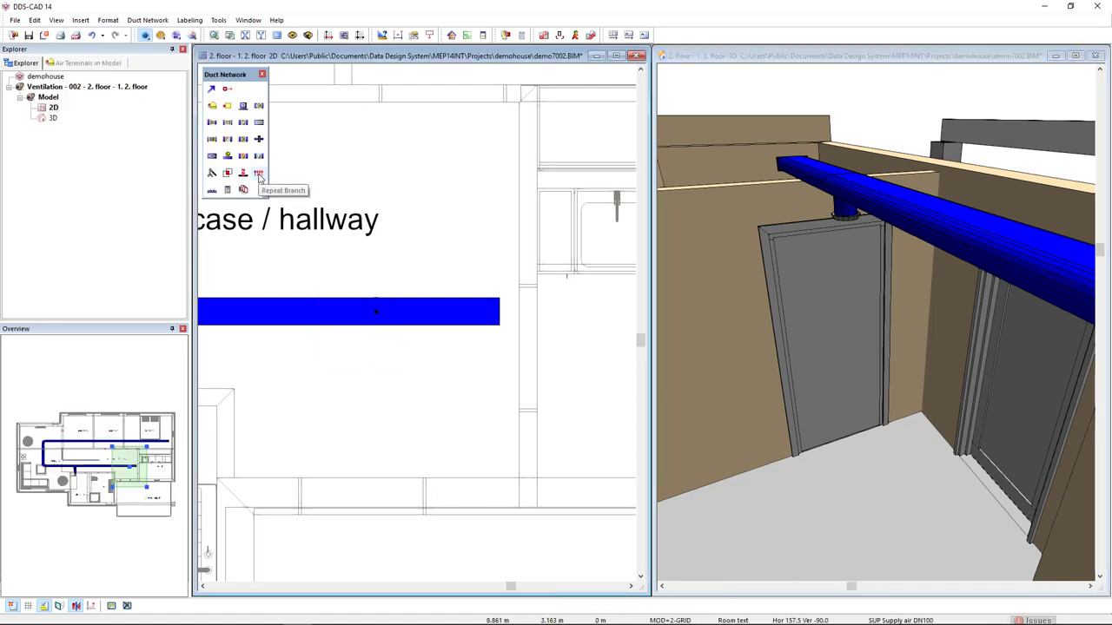
Set up Repeat Branch for one copy into the existing net with the same twist
left_click(259, 173)
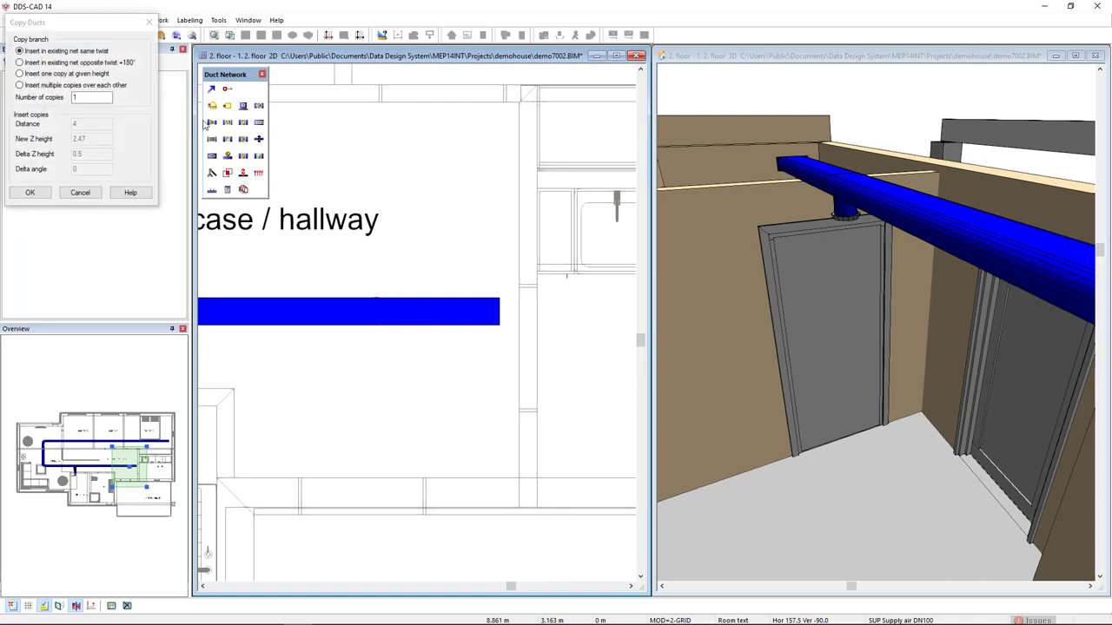
left_click(19, 62)
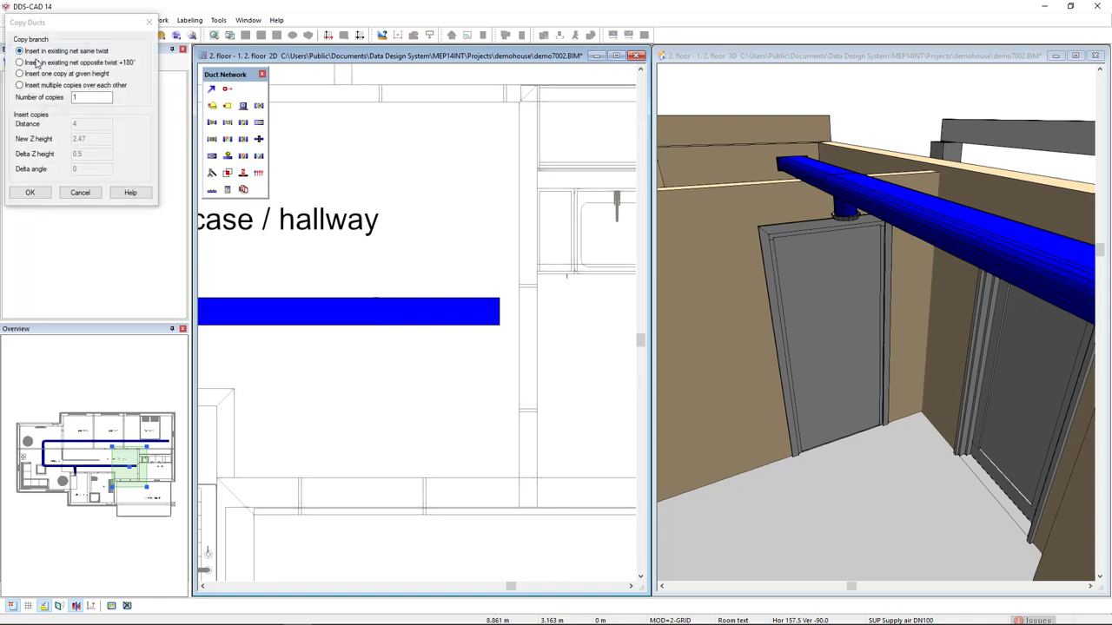
left_click(29, 192)
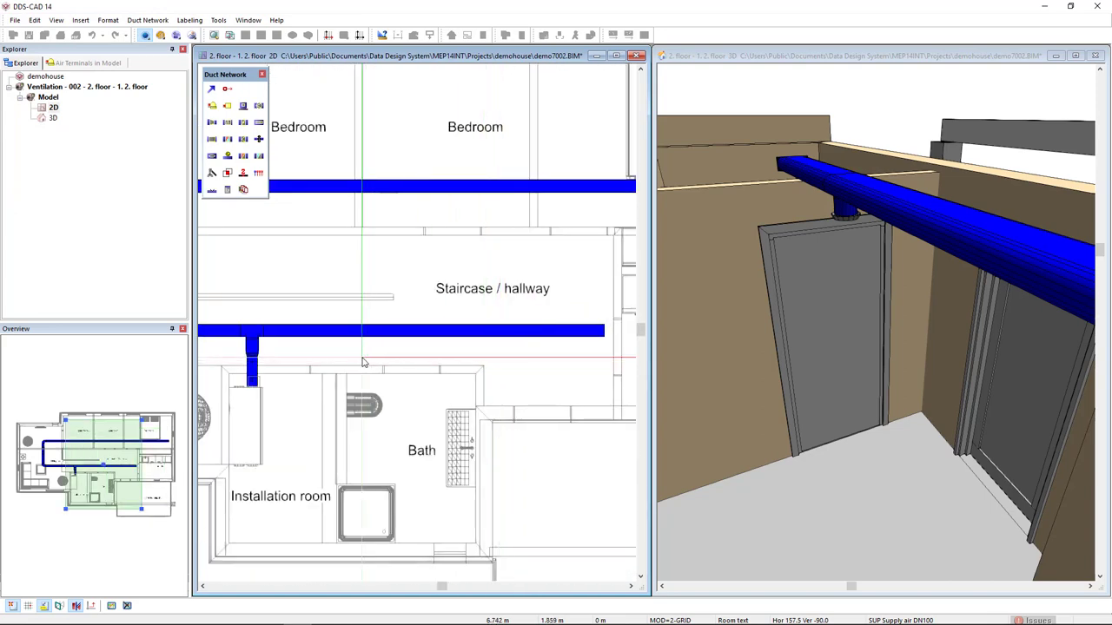
mouse_move(363, 337)
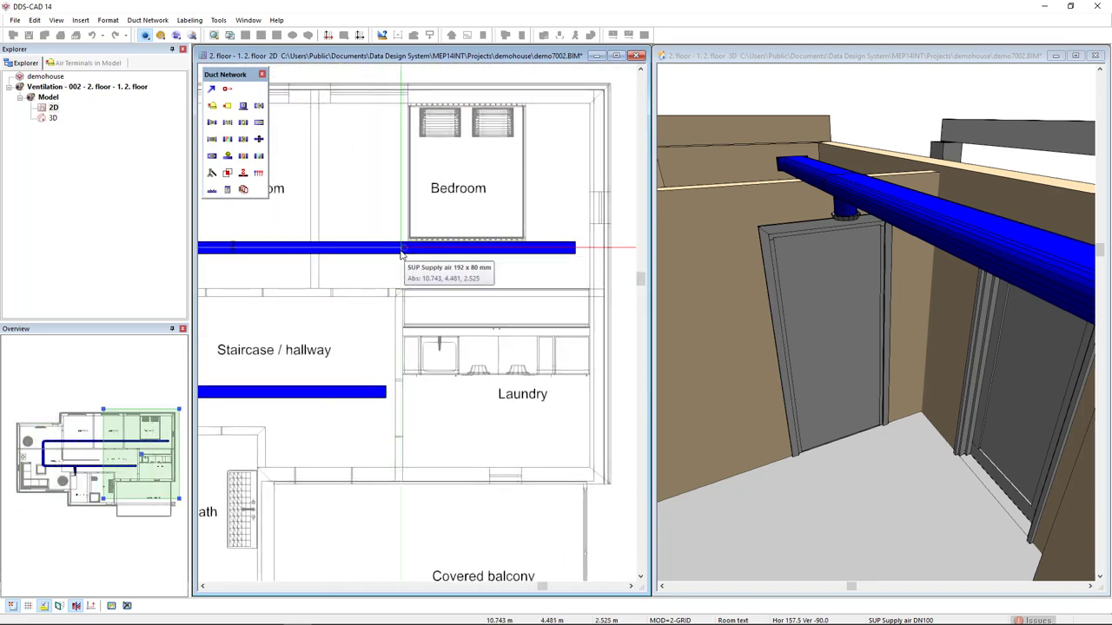
mouse_move(534, 261)
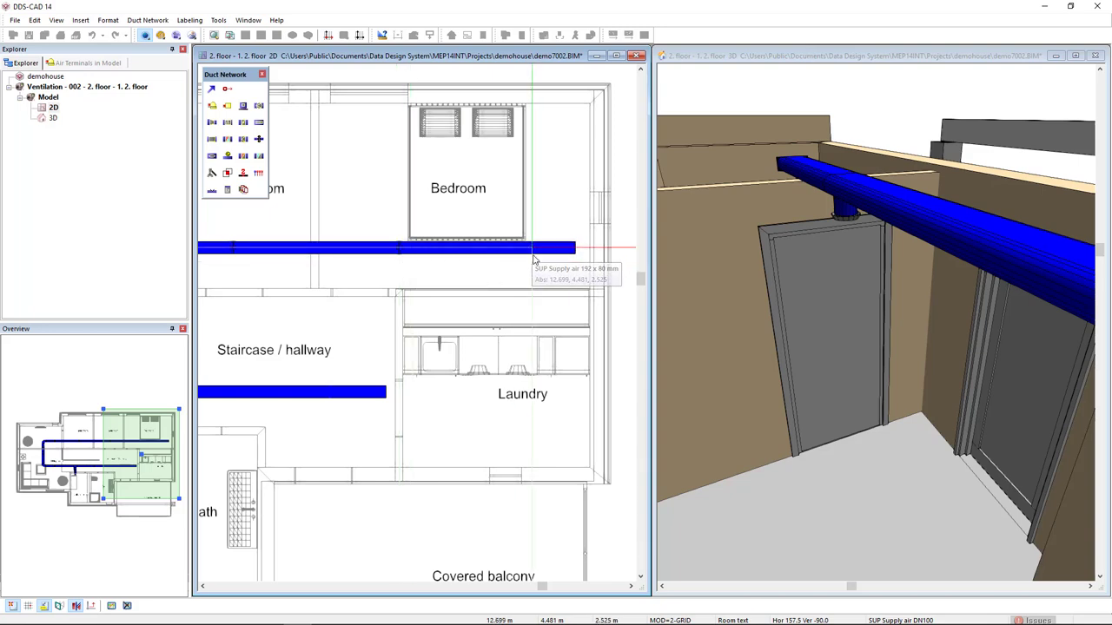